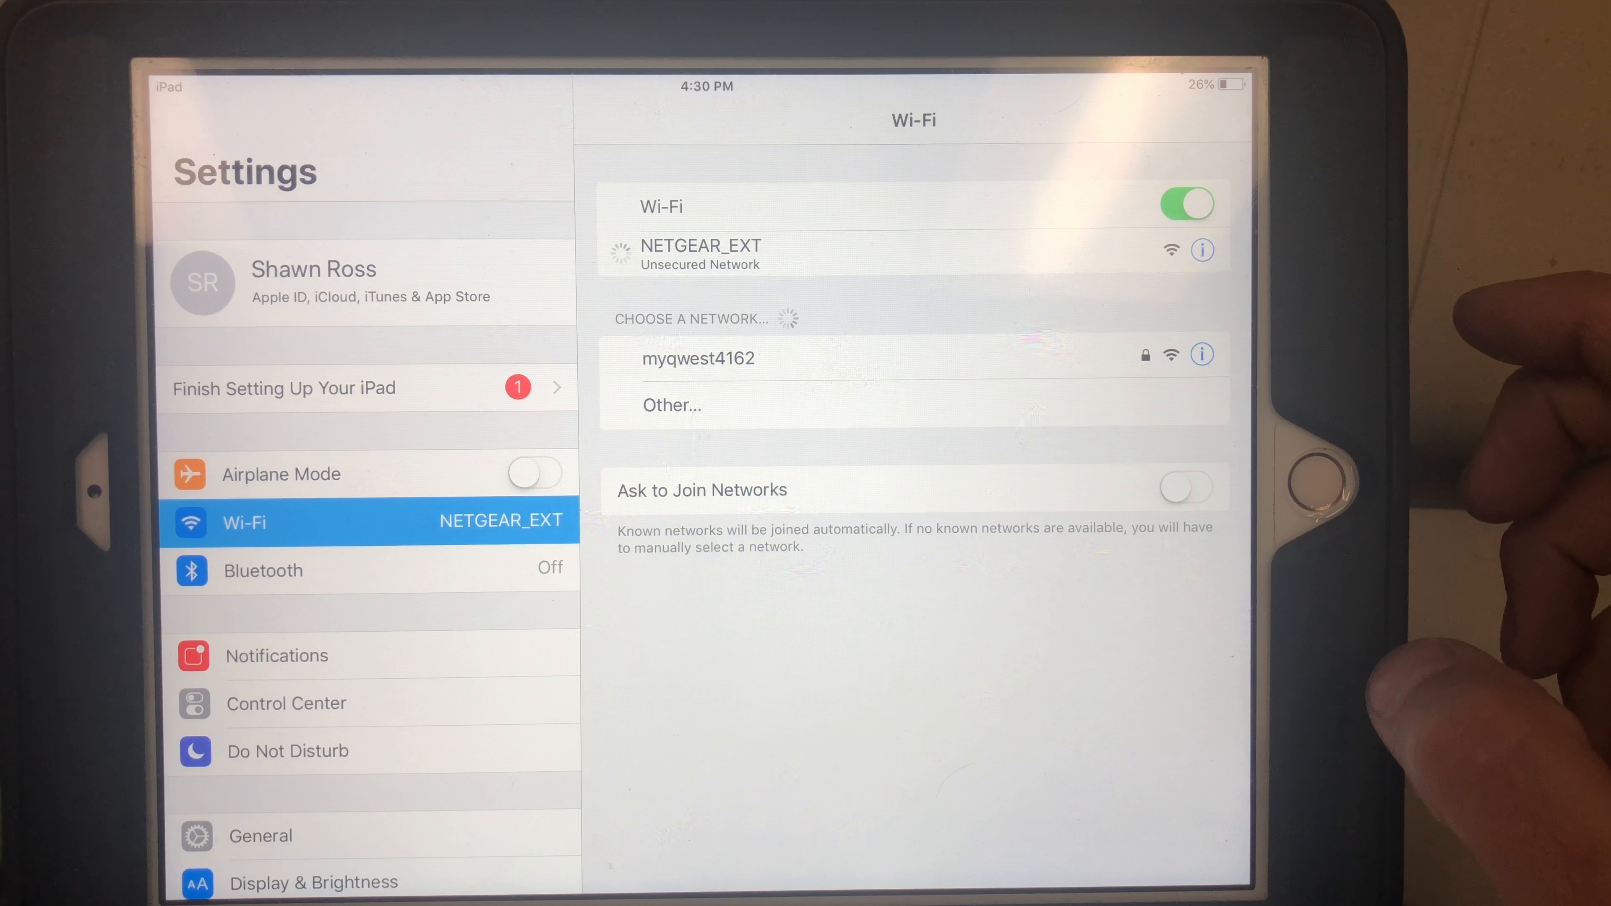
- Begin a new extender setup from the NETGEAR welcome page to reach the Create Account form
click(699, 246)
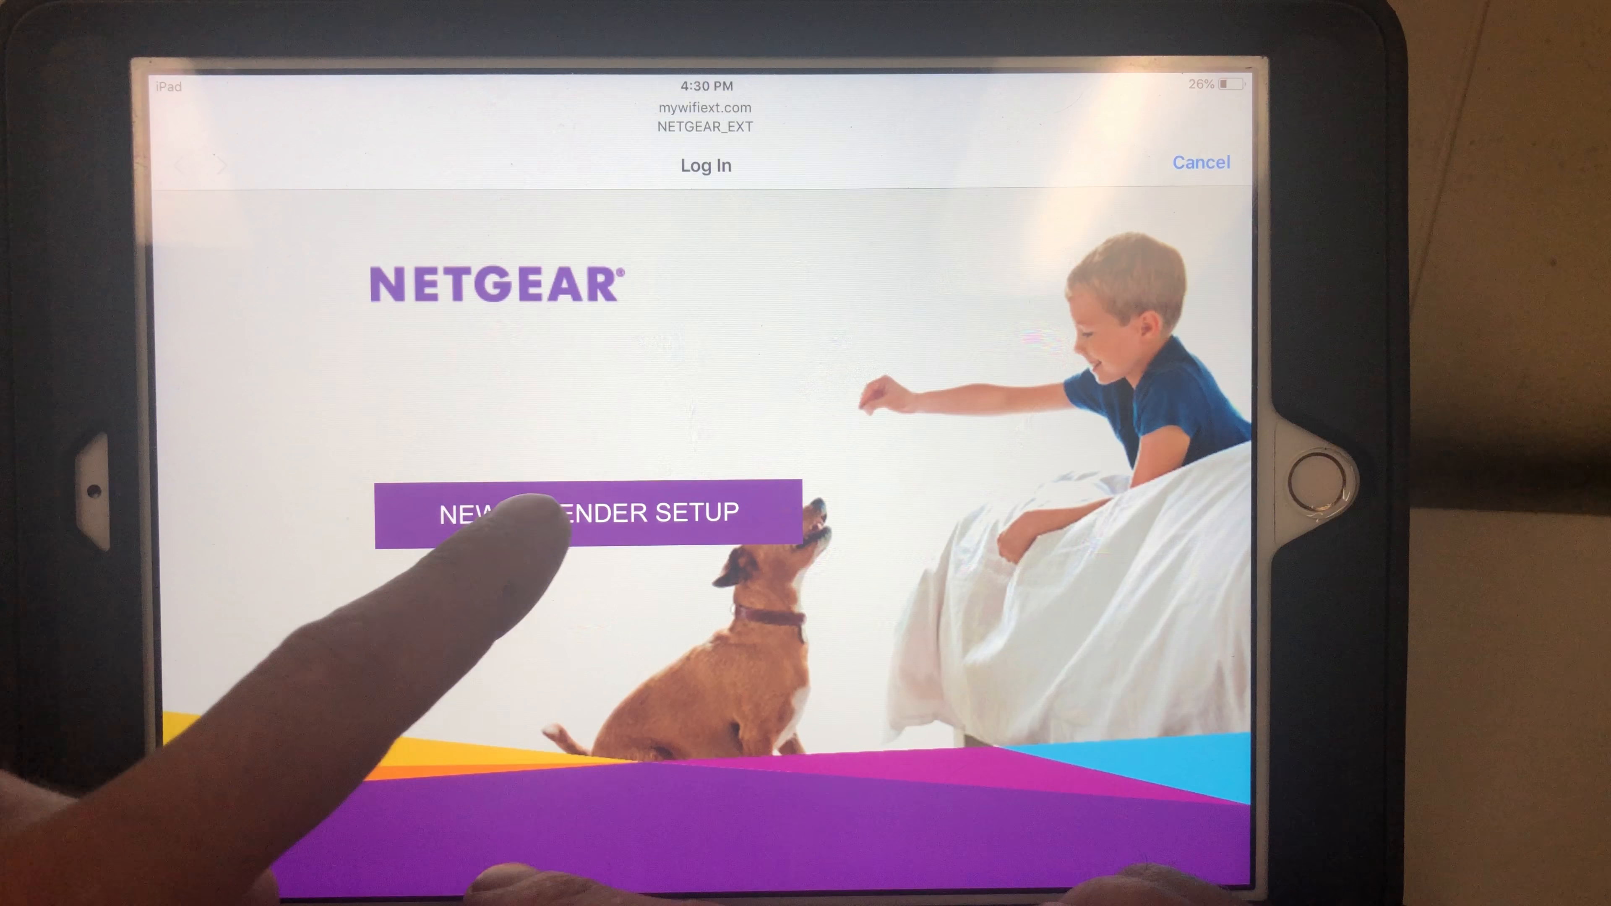
click(587, 513)
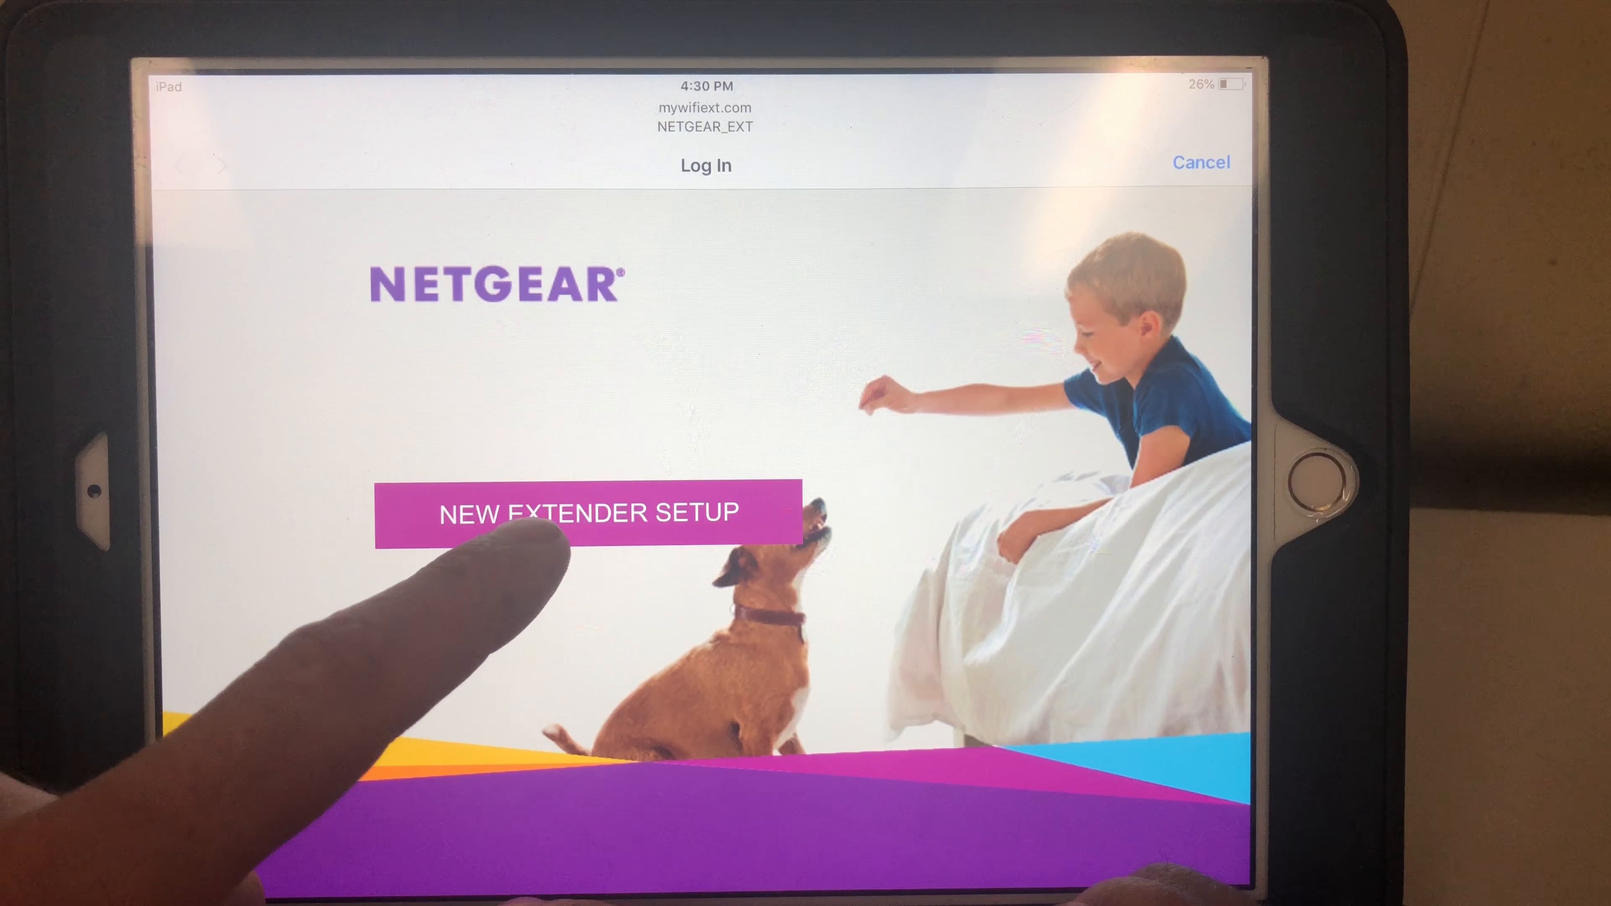
click(586, 511)
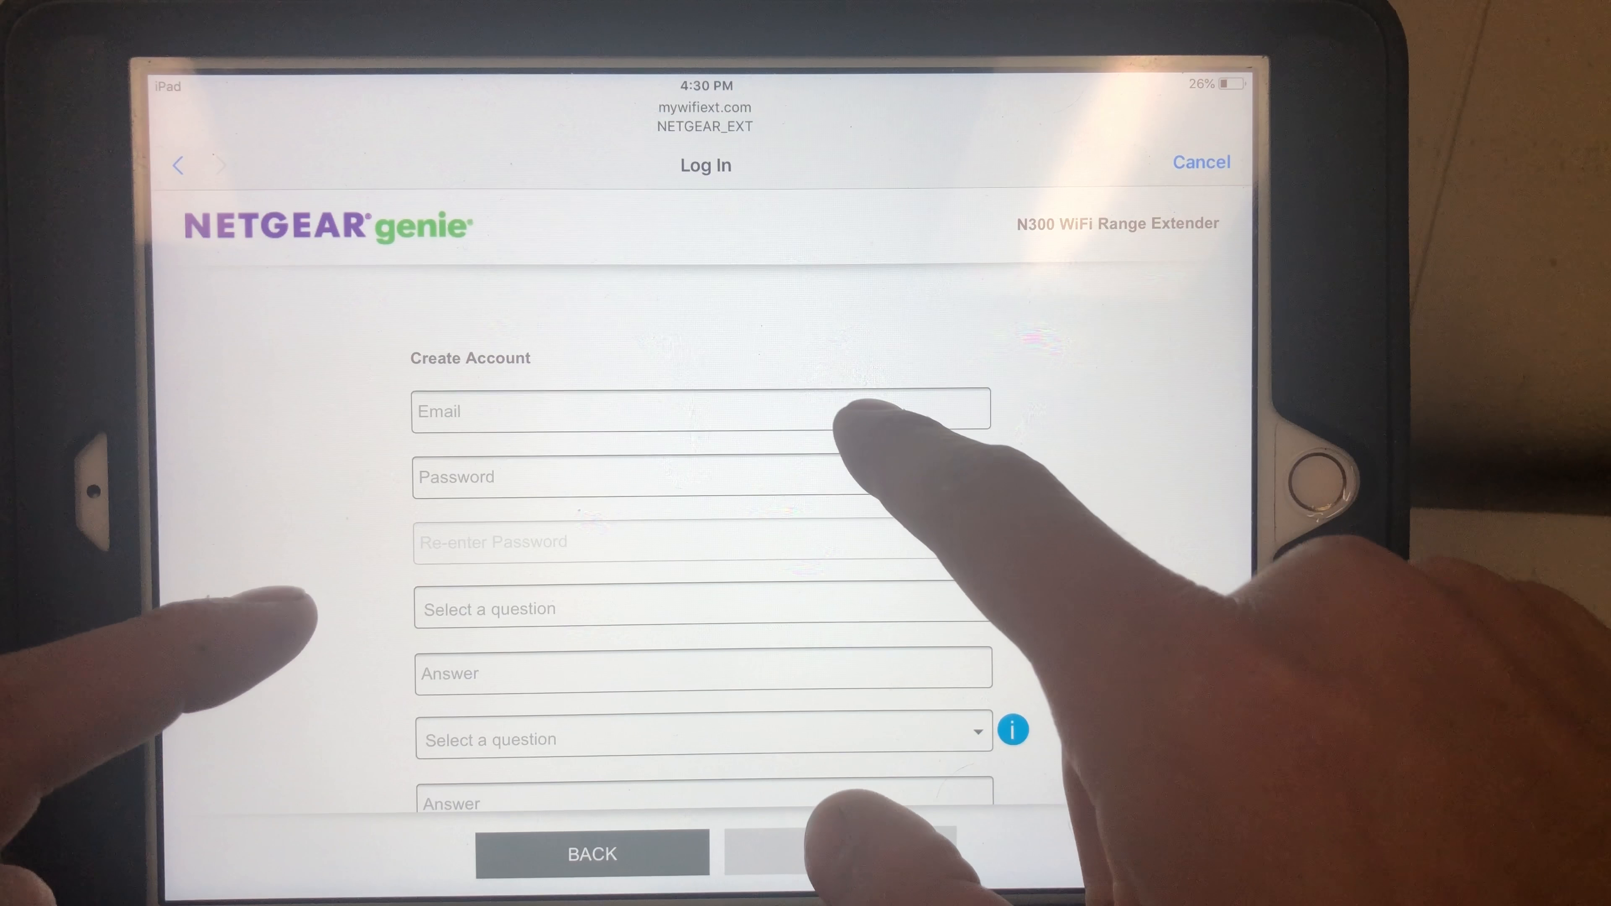
- Enter the account email and the password twice in the new account form
click(702, 412)
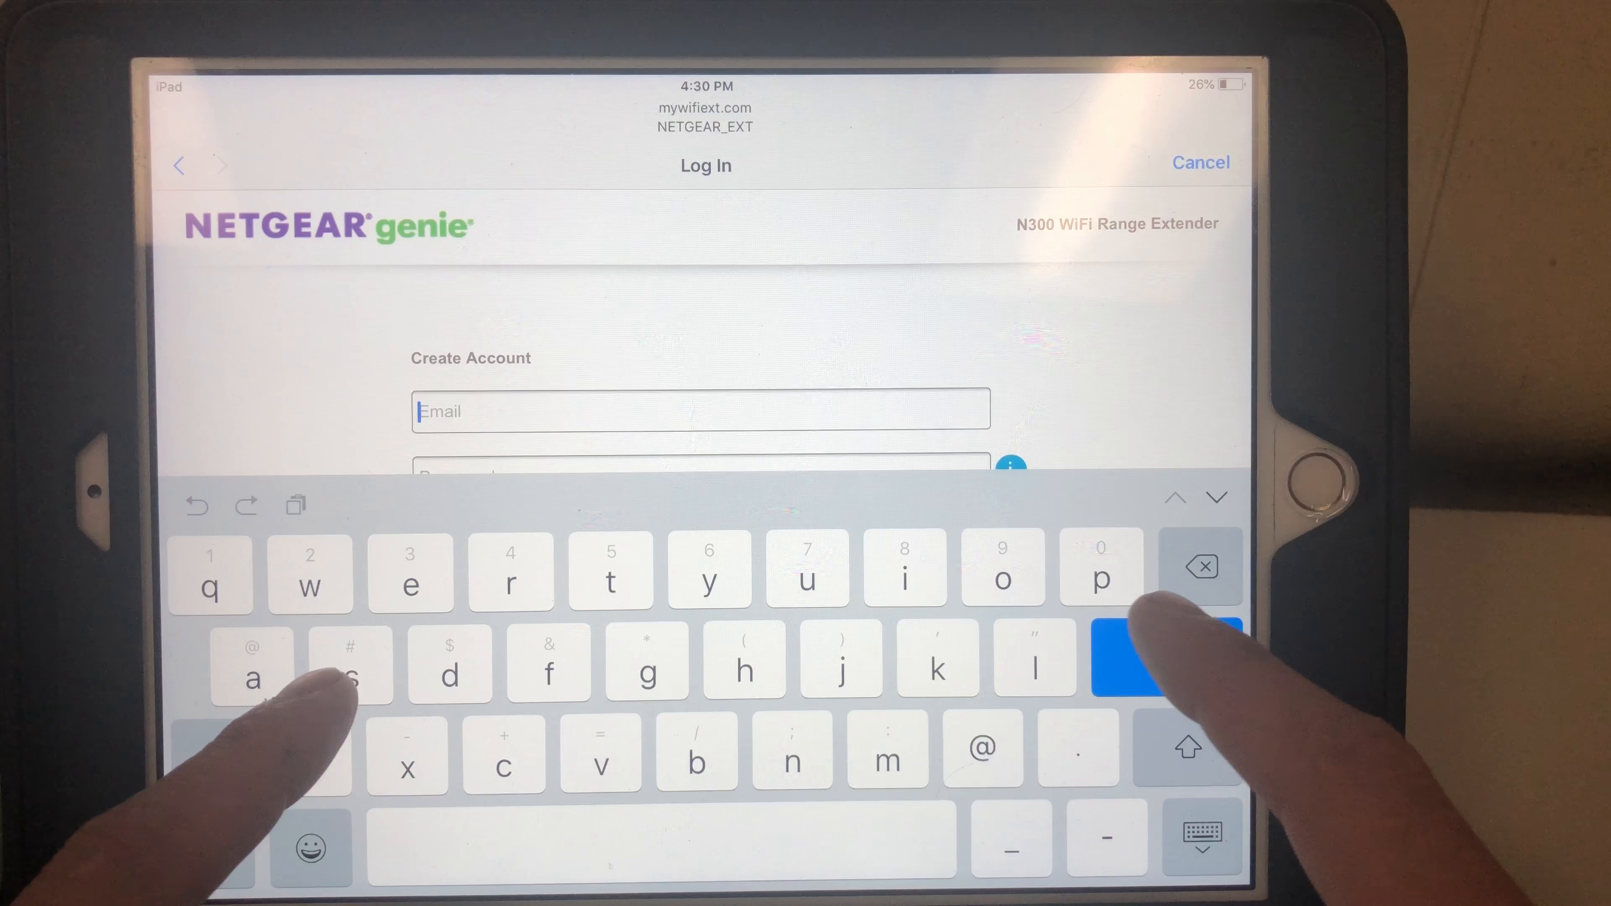
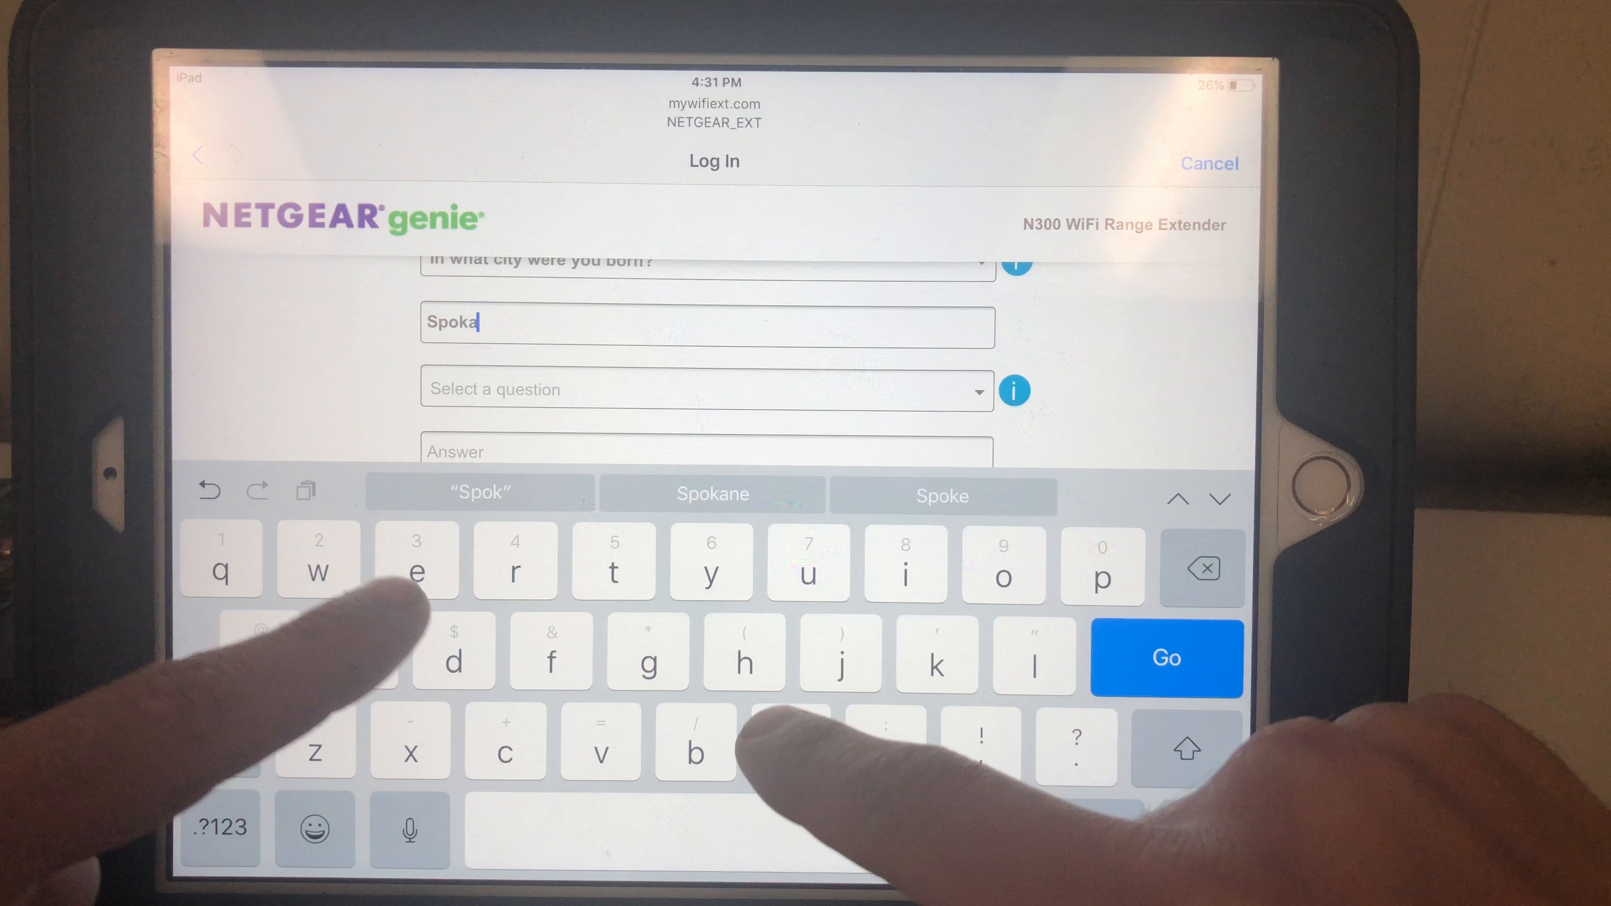
click(705, 389)
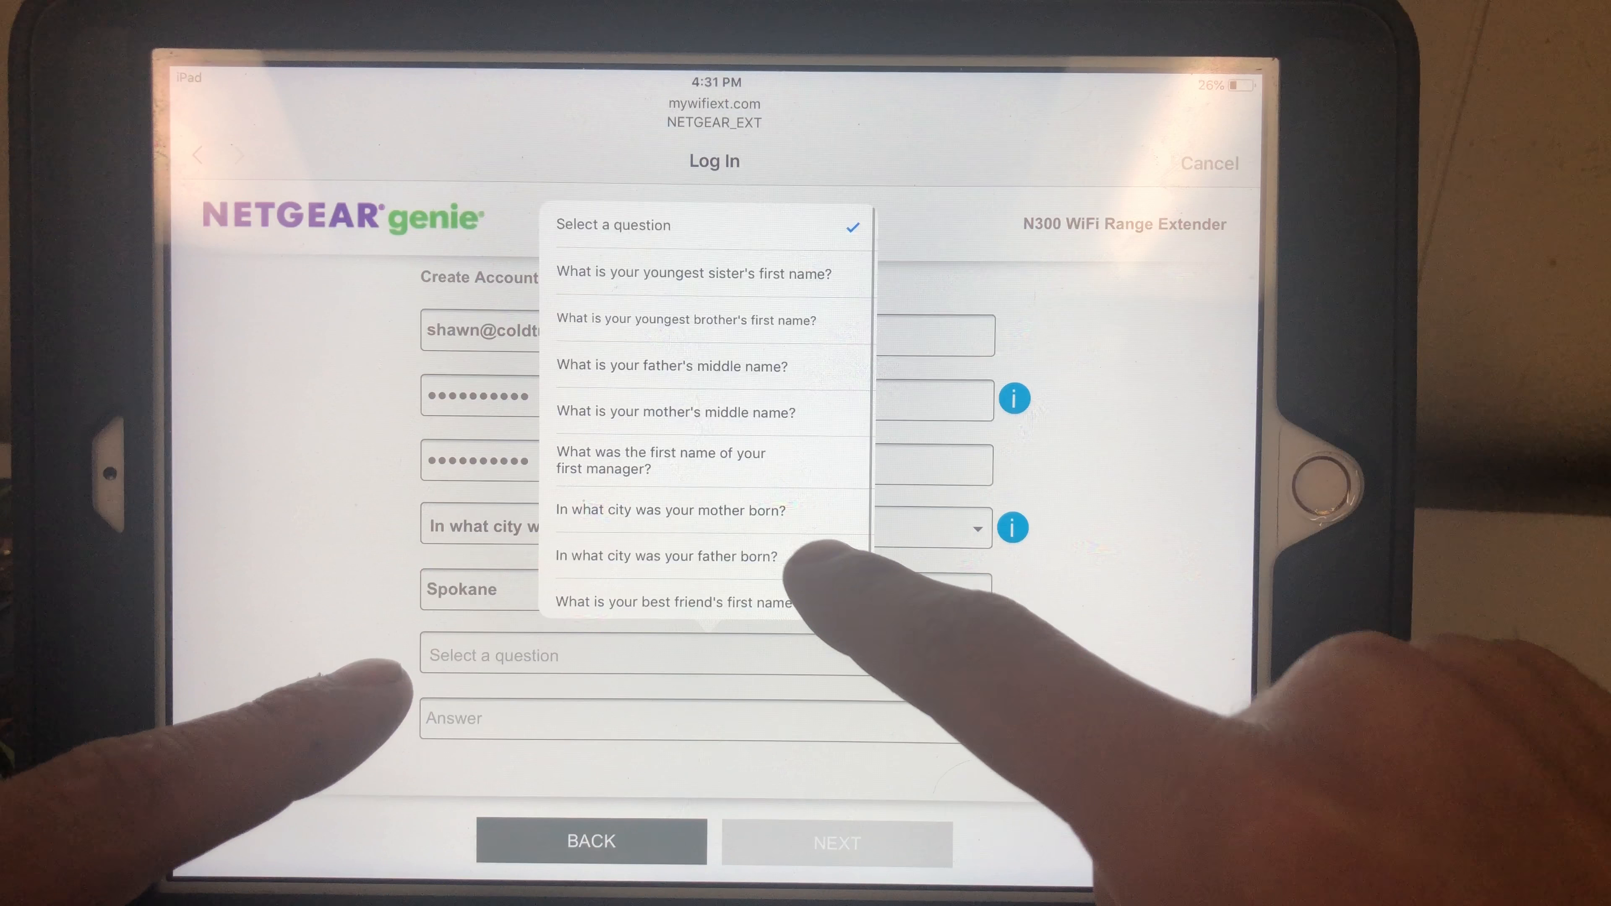
click(670, 510)
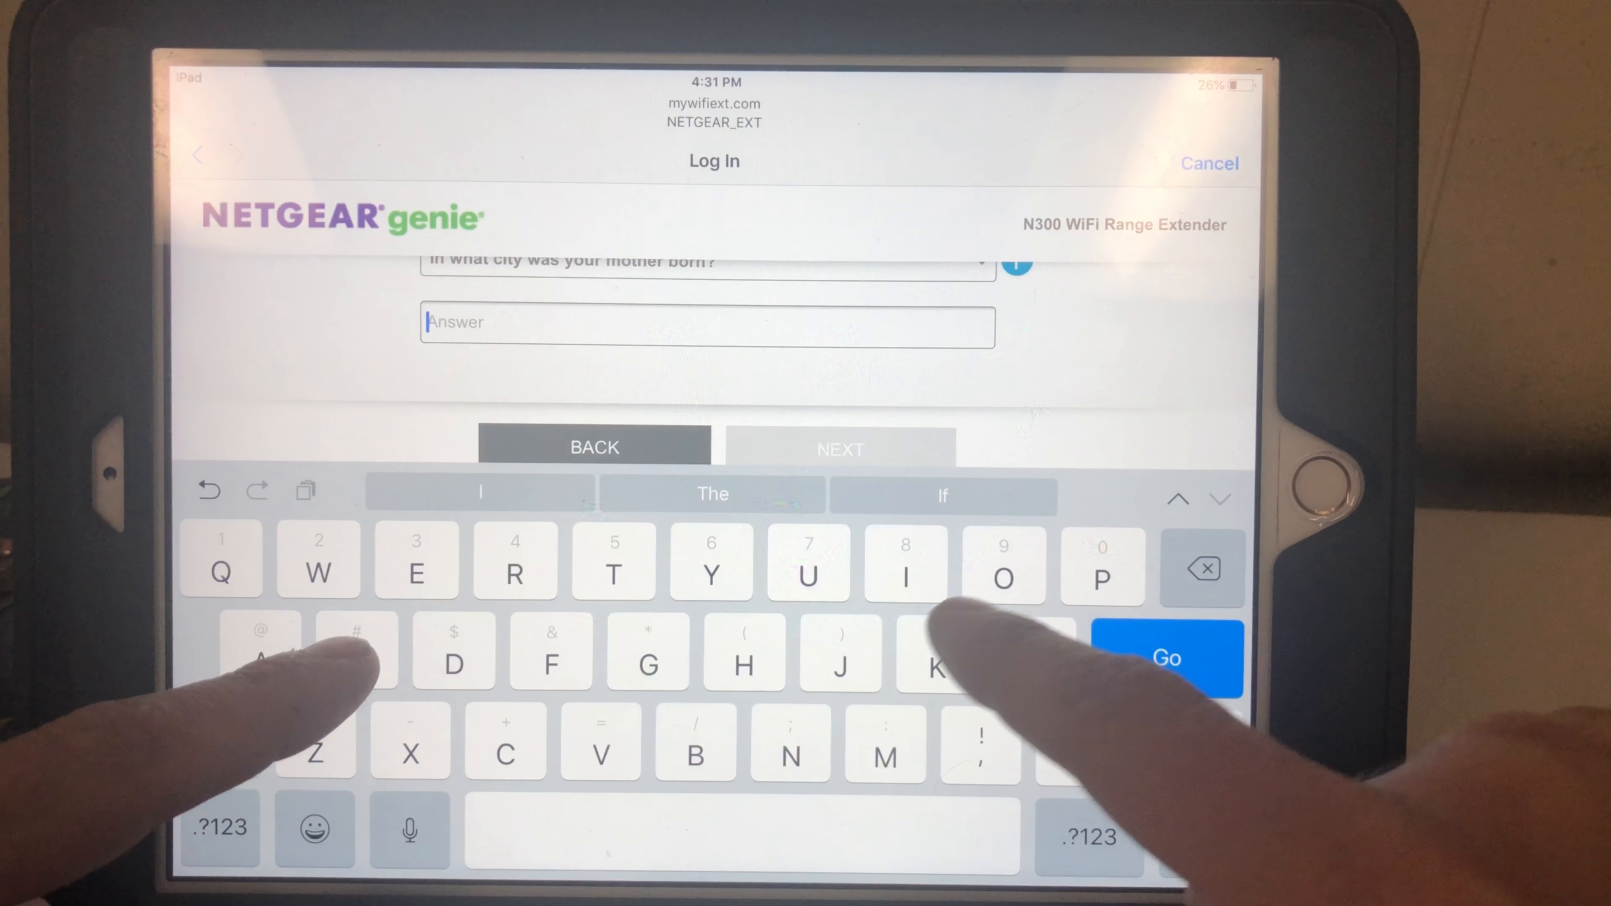
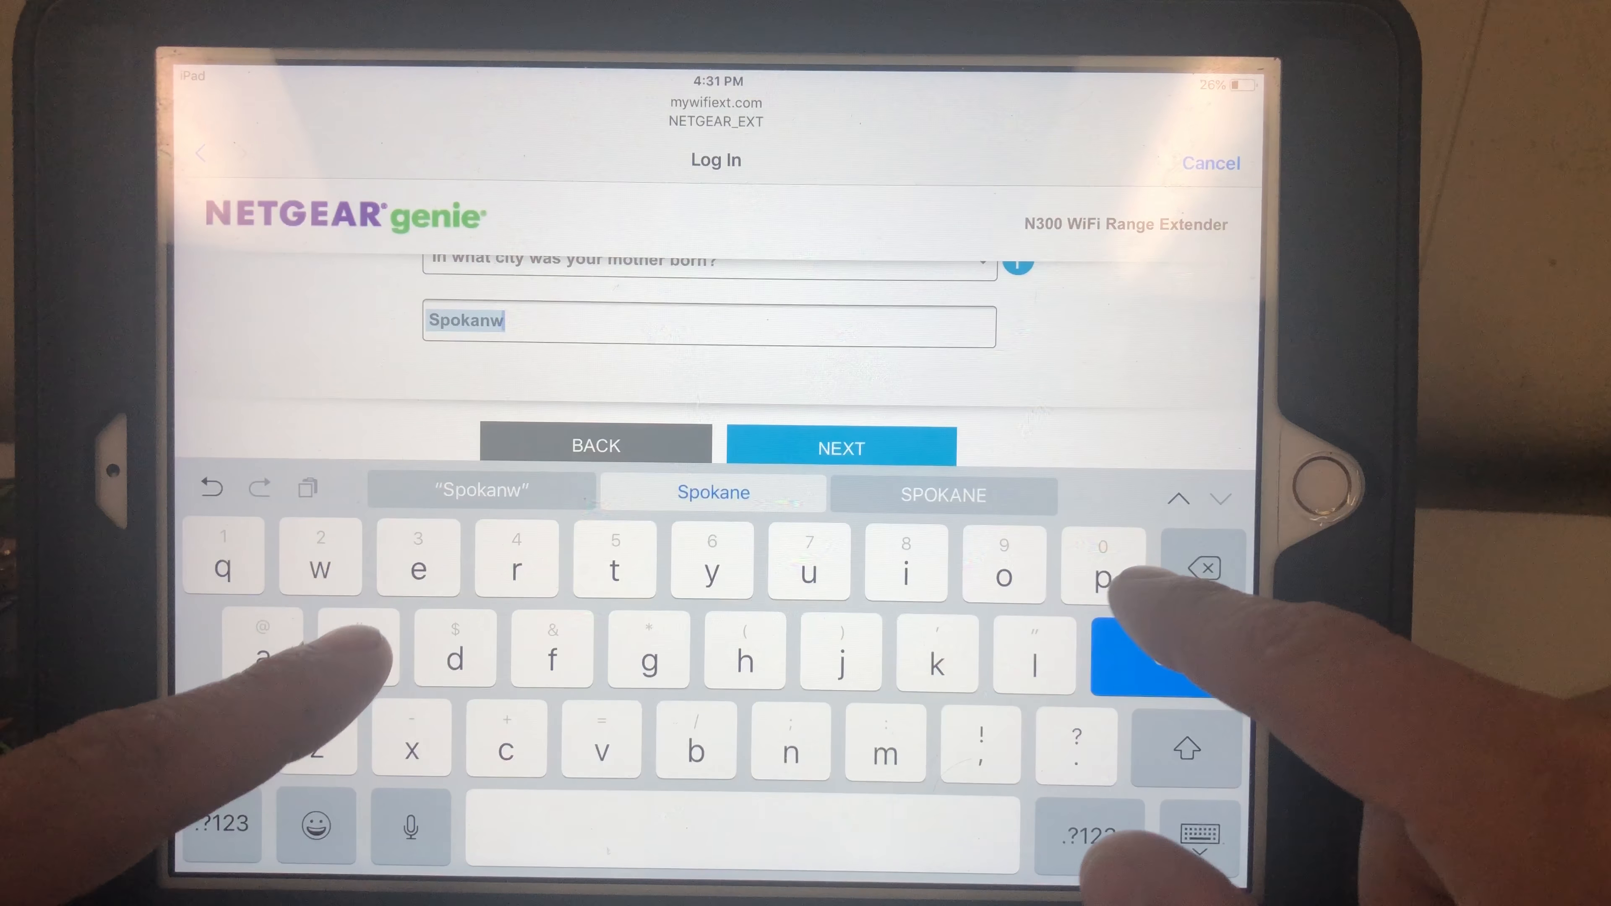
click(840, 445)
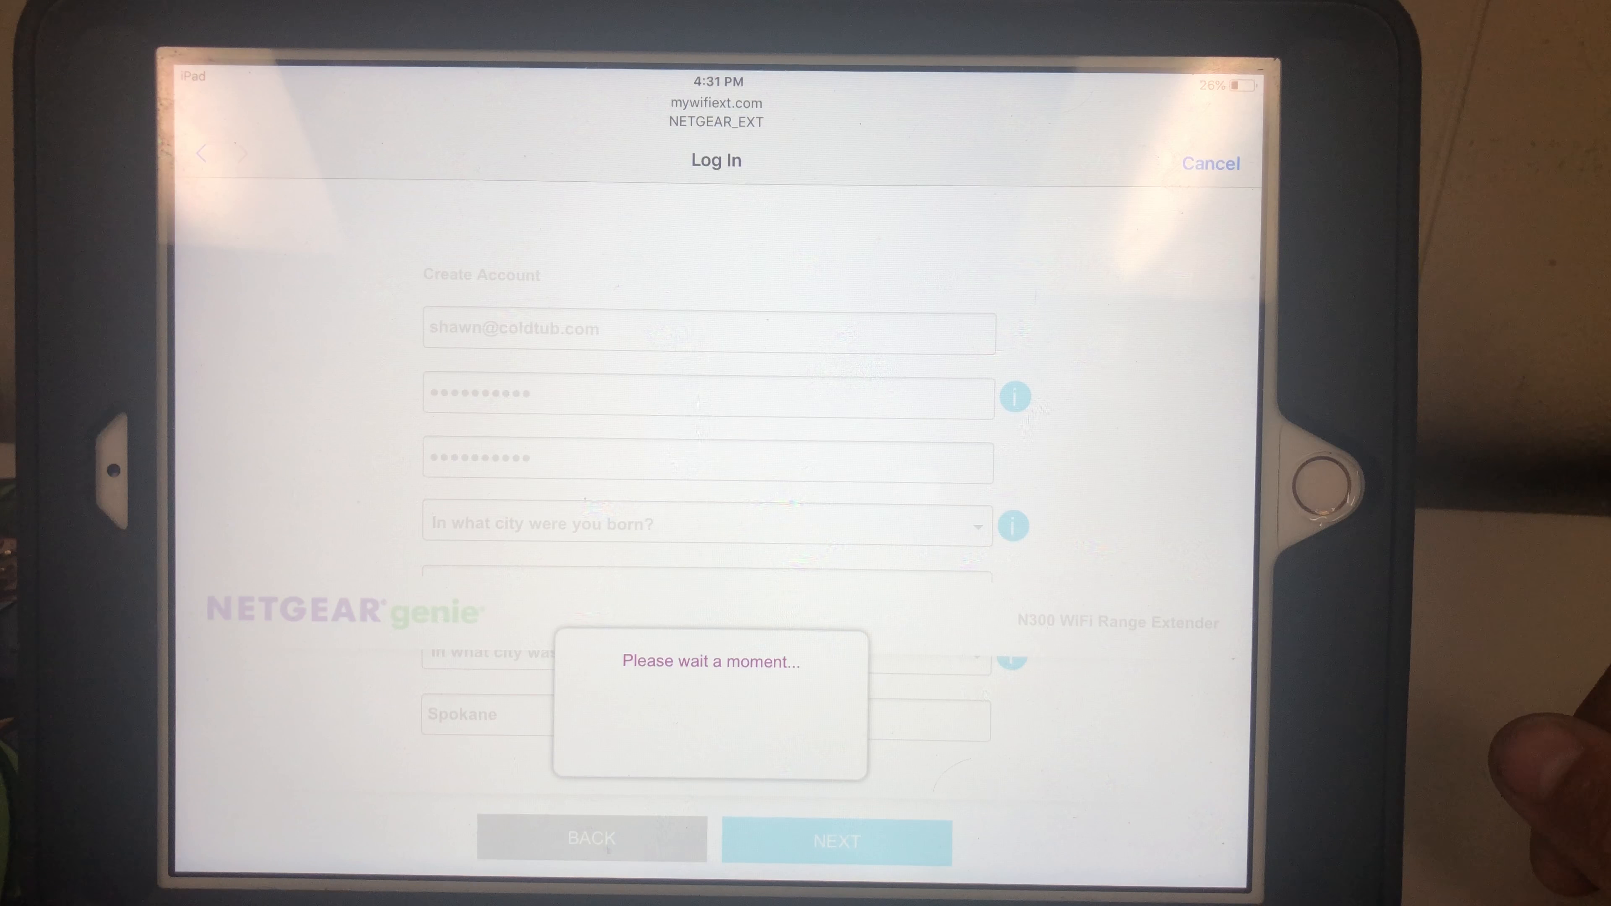
- Submit the account and choose myqwest4162 as the 2.4GHz network to extend
click(836, 841)
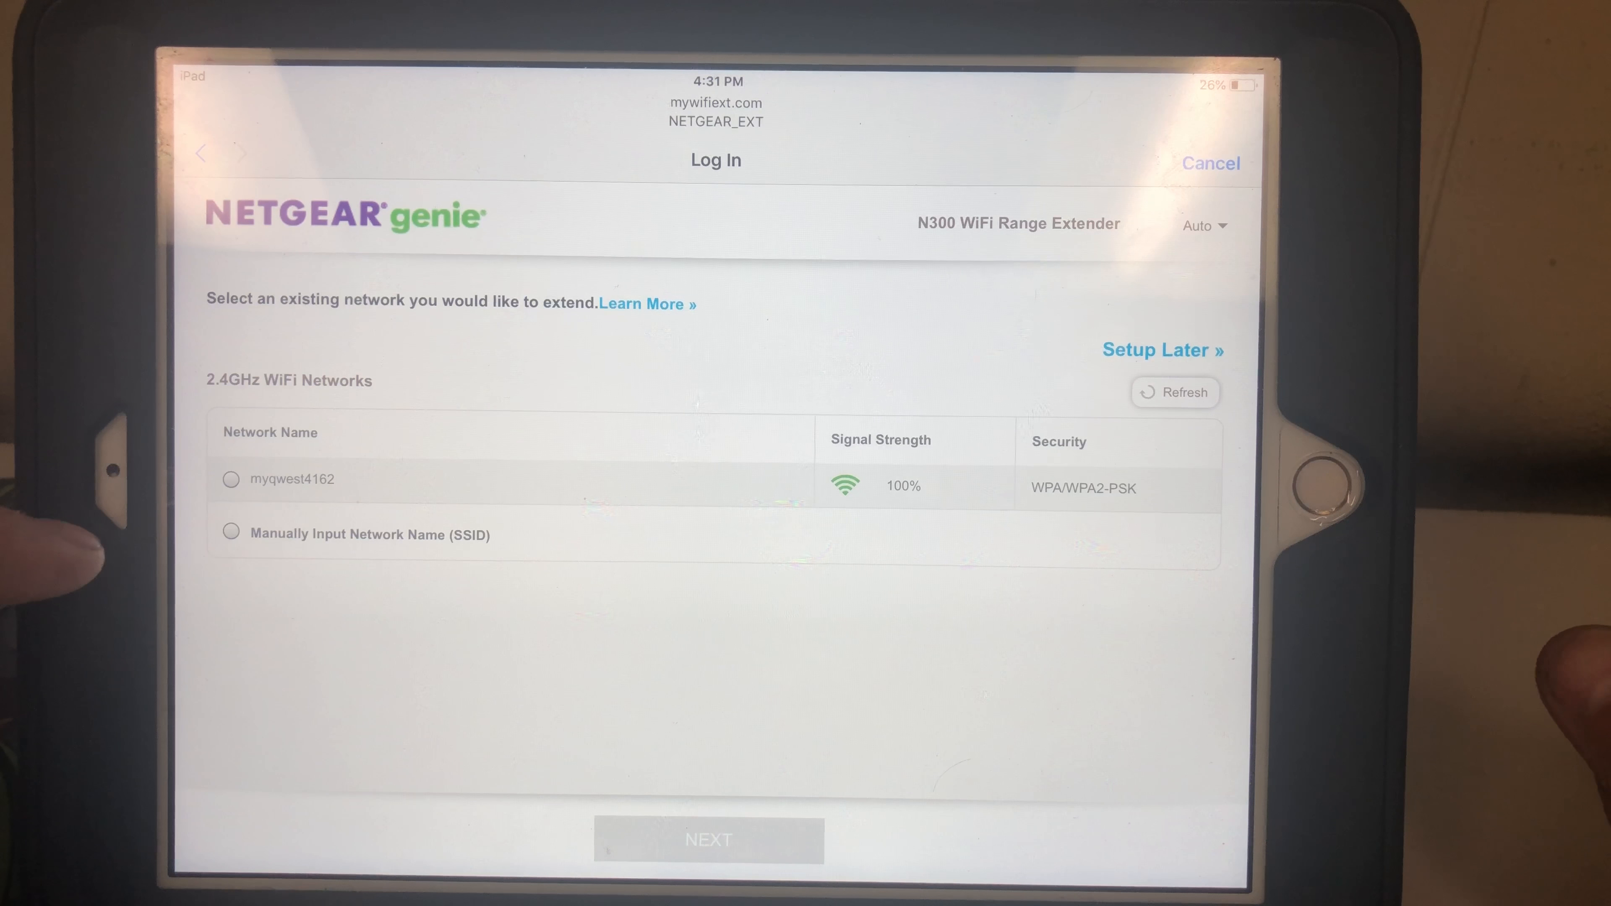
click(229, 479)
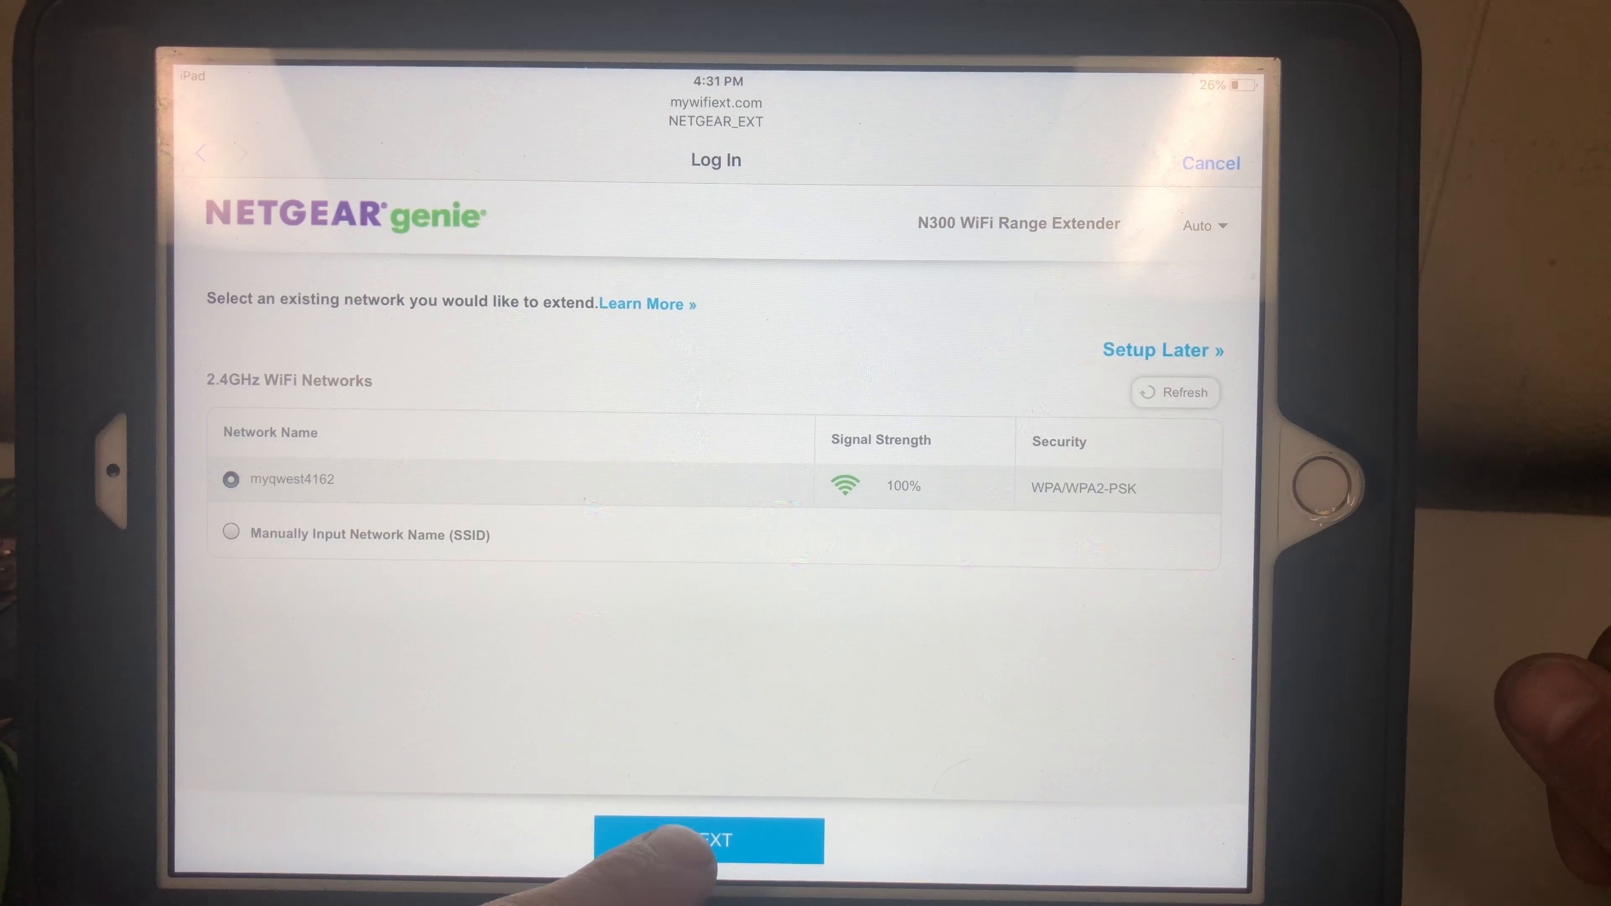
click(705, 839)
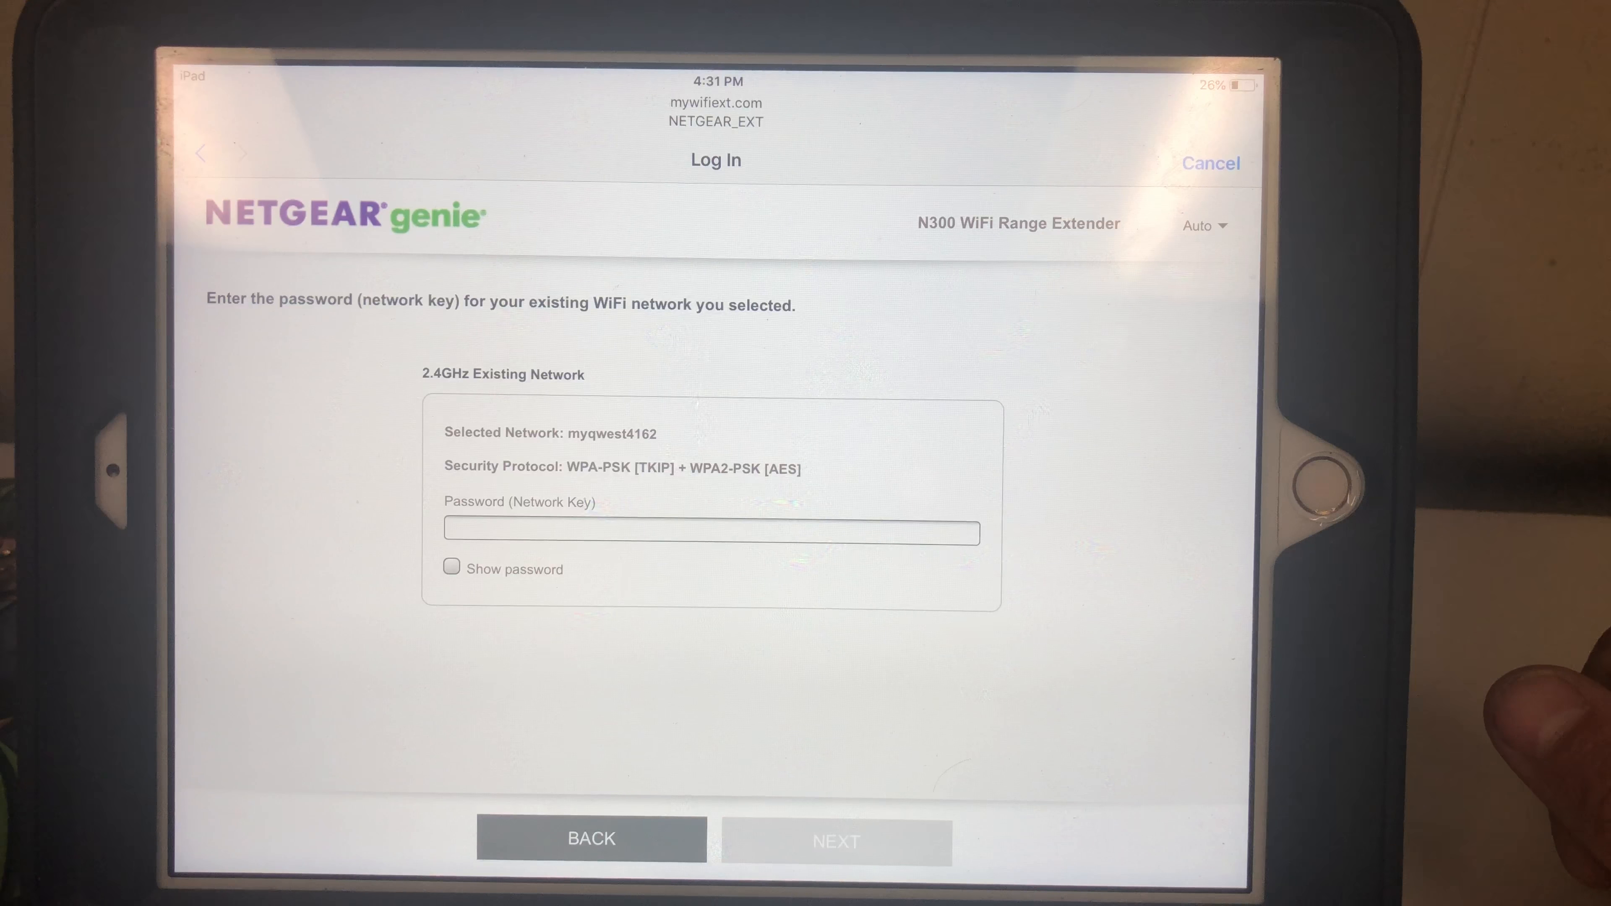
- Enter the myqwest4162 network password and submit it
click(709, 530)
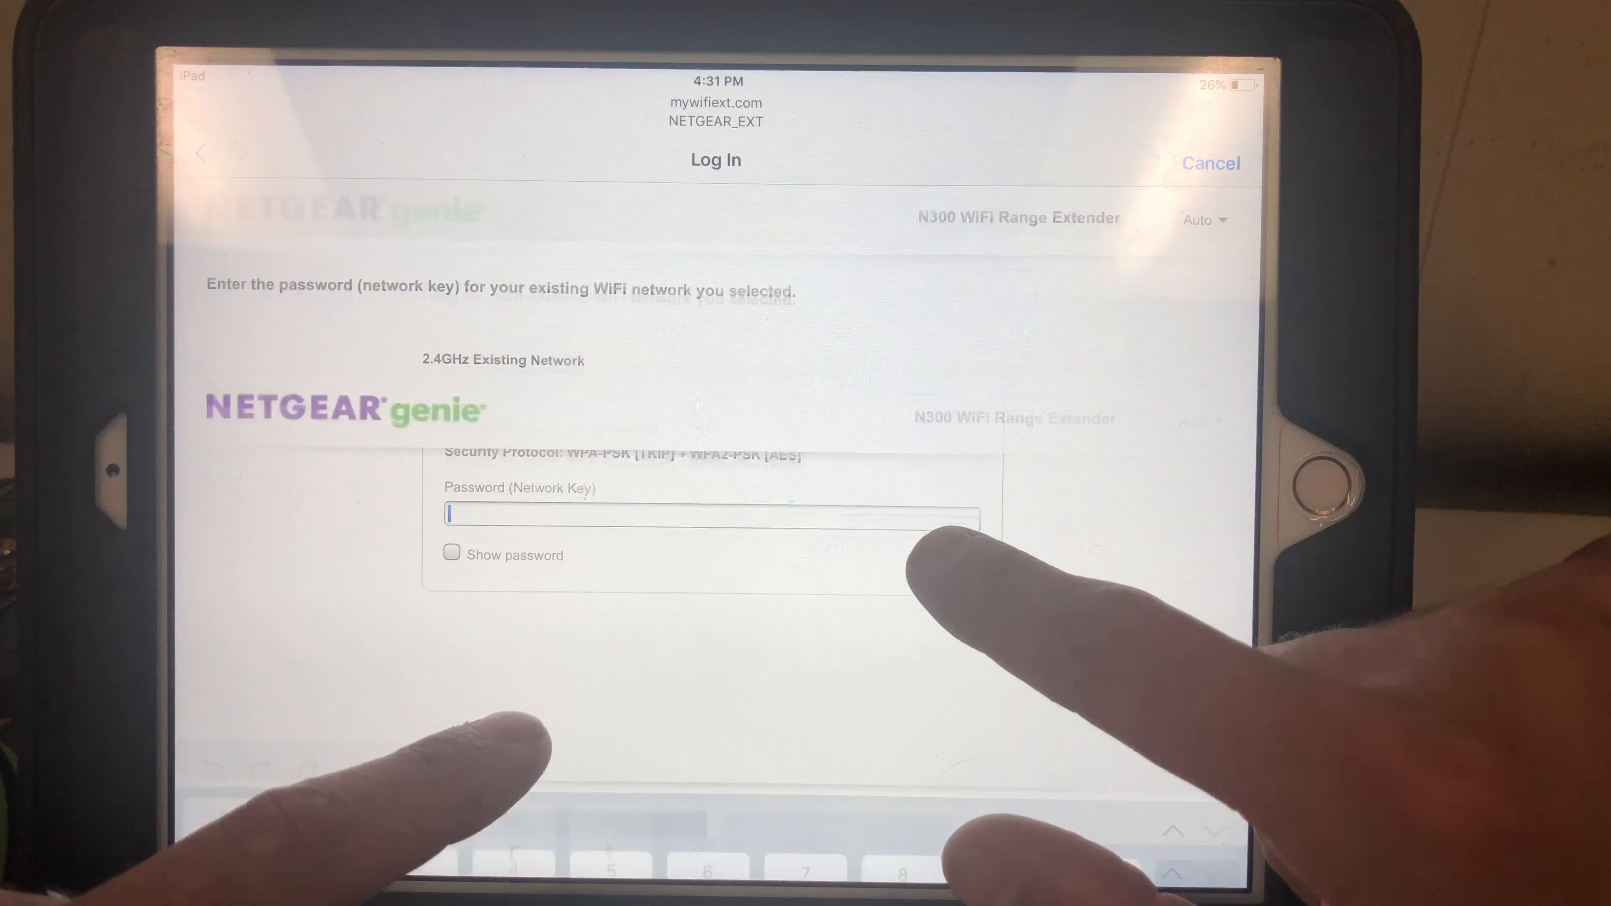
click(713, 516)
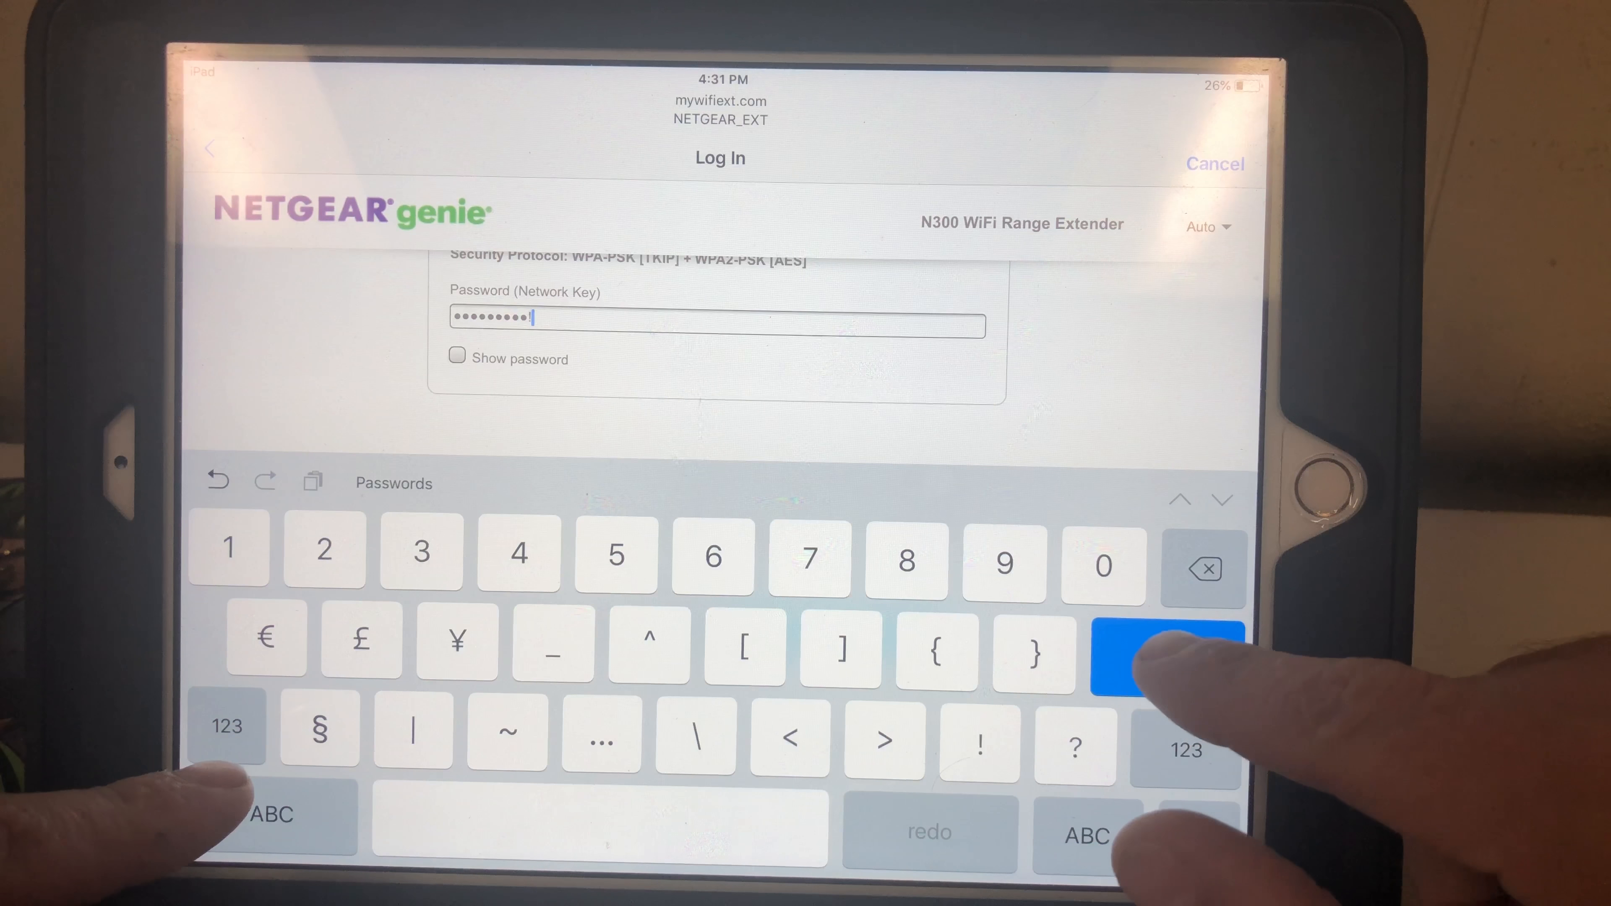
click(1162, 644)
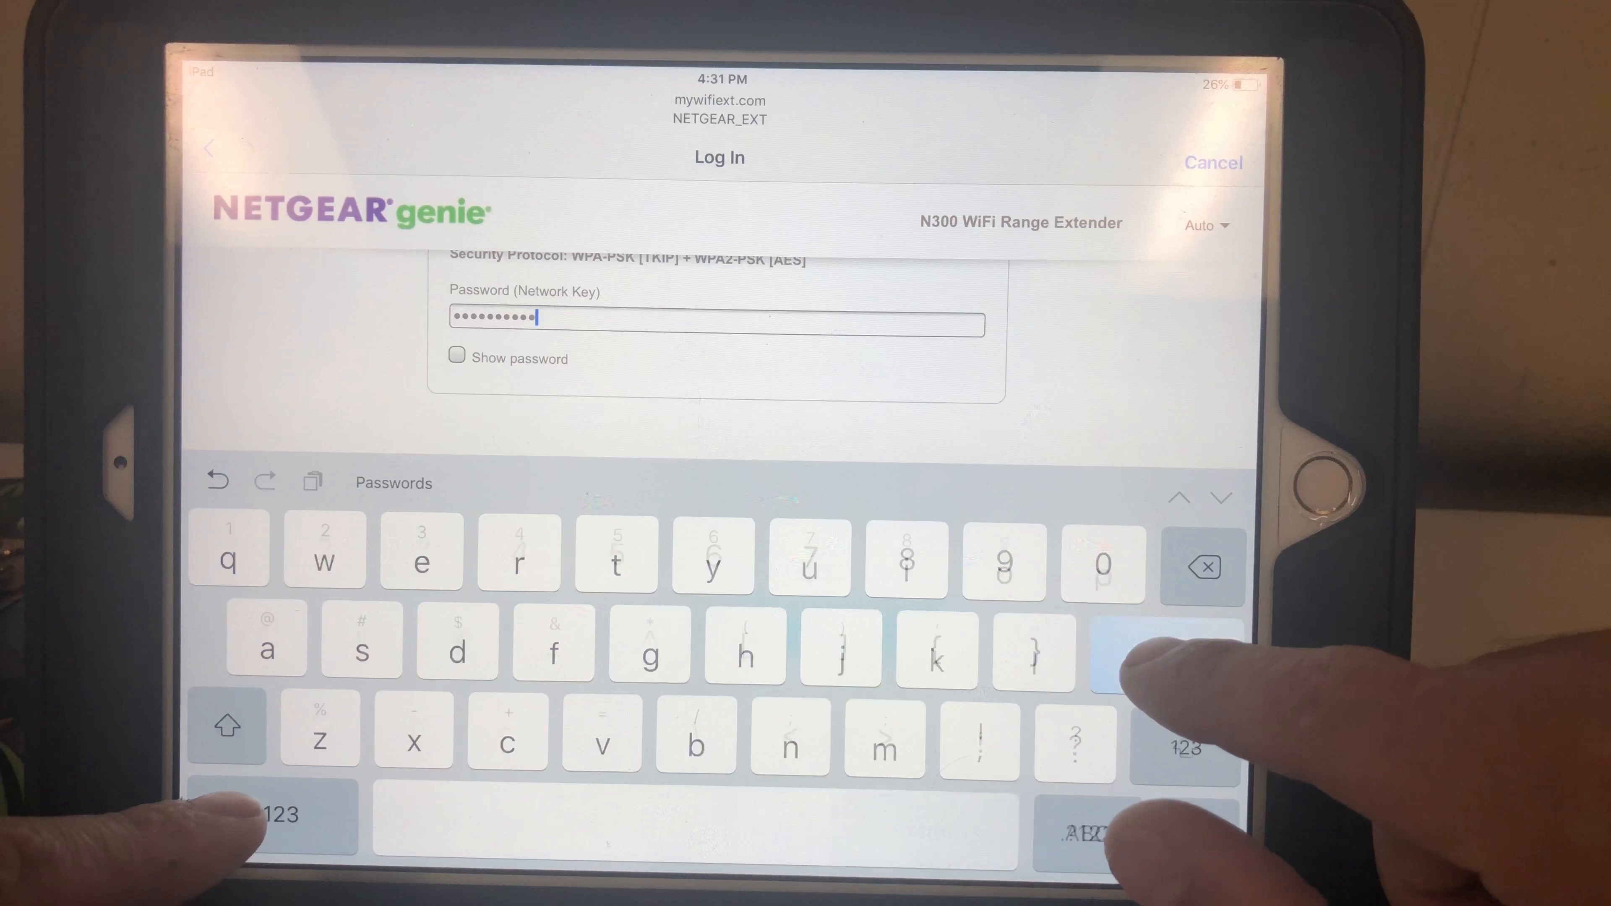
click(850, 841)
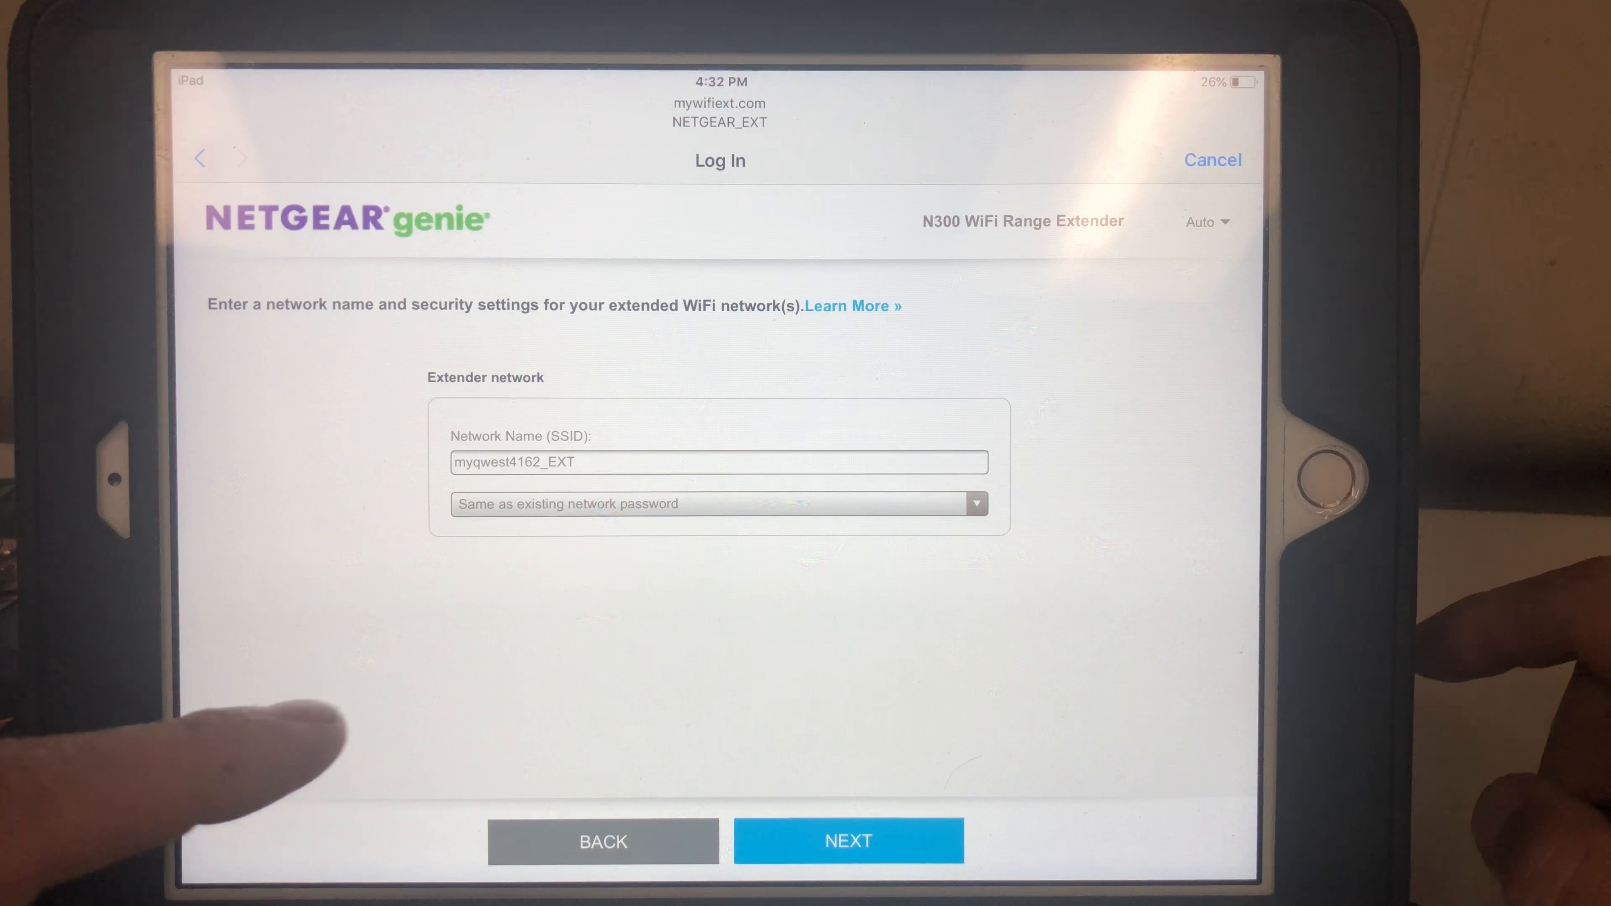
- Accept the extender network myqwest4162_EXT with the same password as the existing network
click(848, 840)
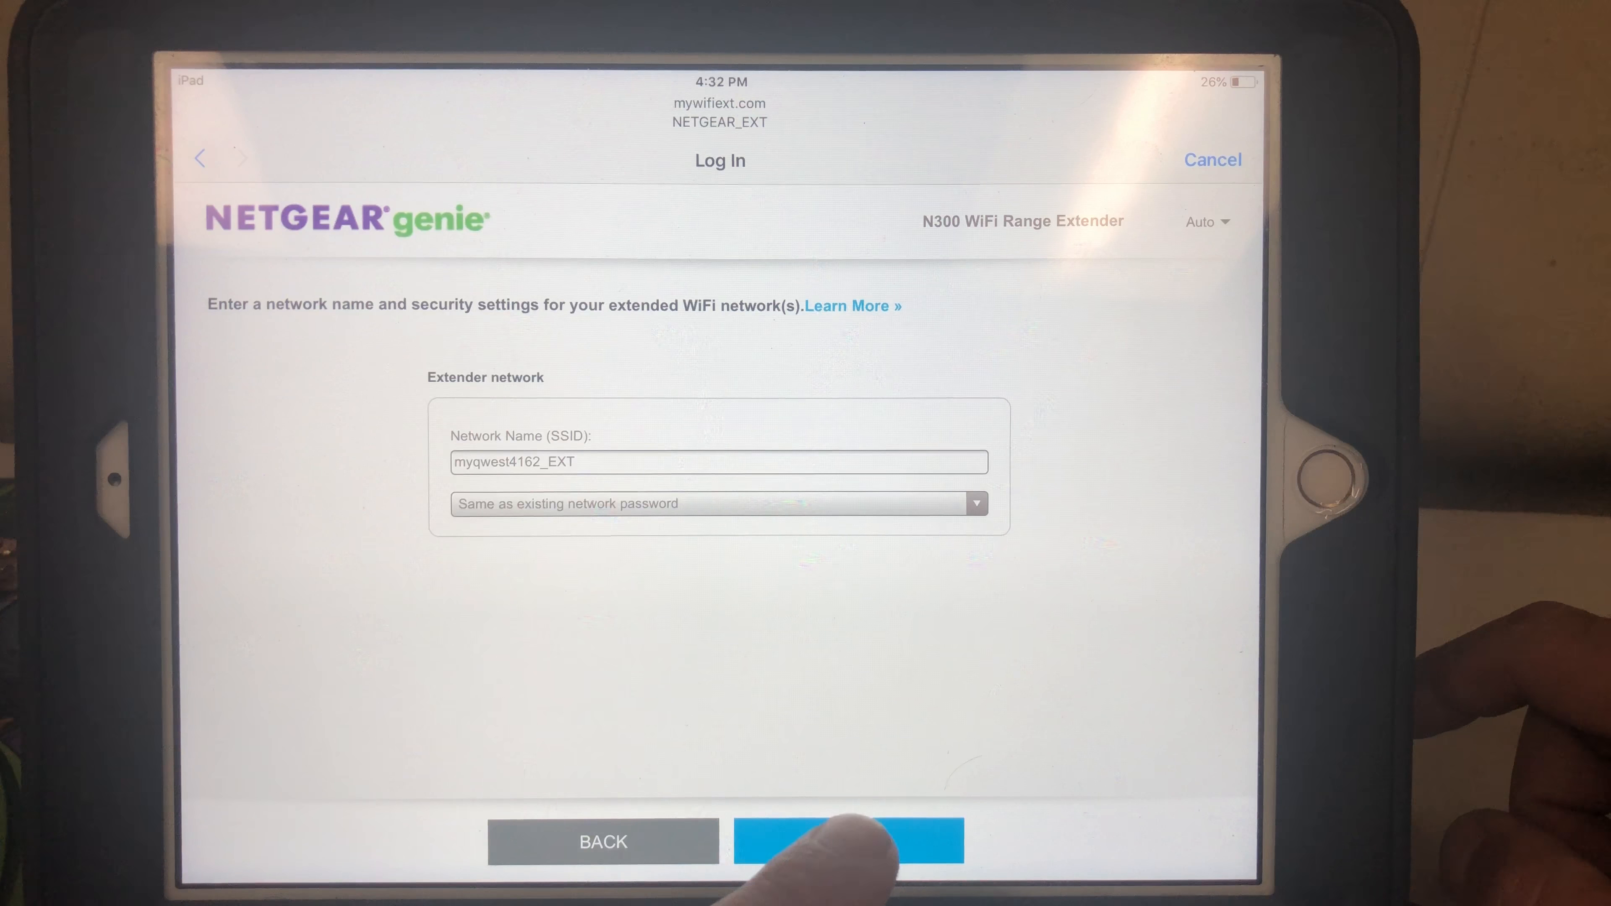
click(847, 841)
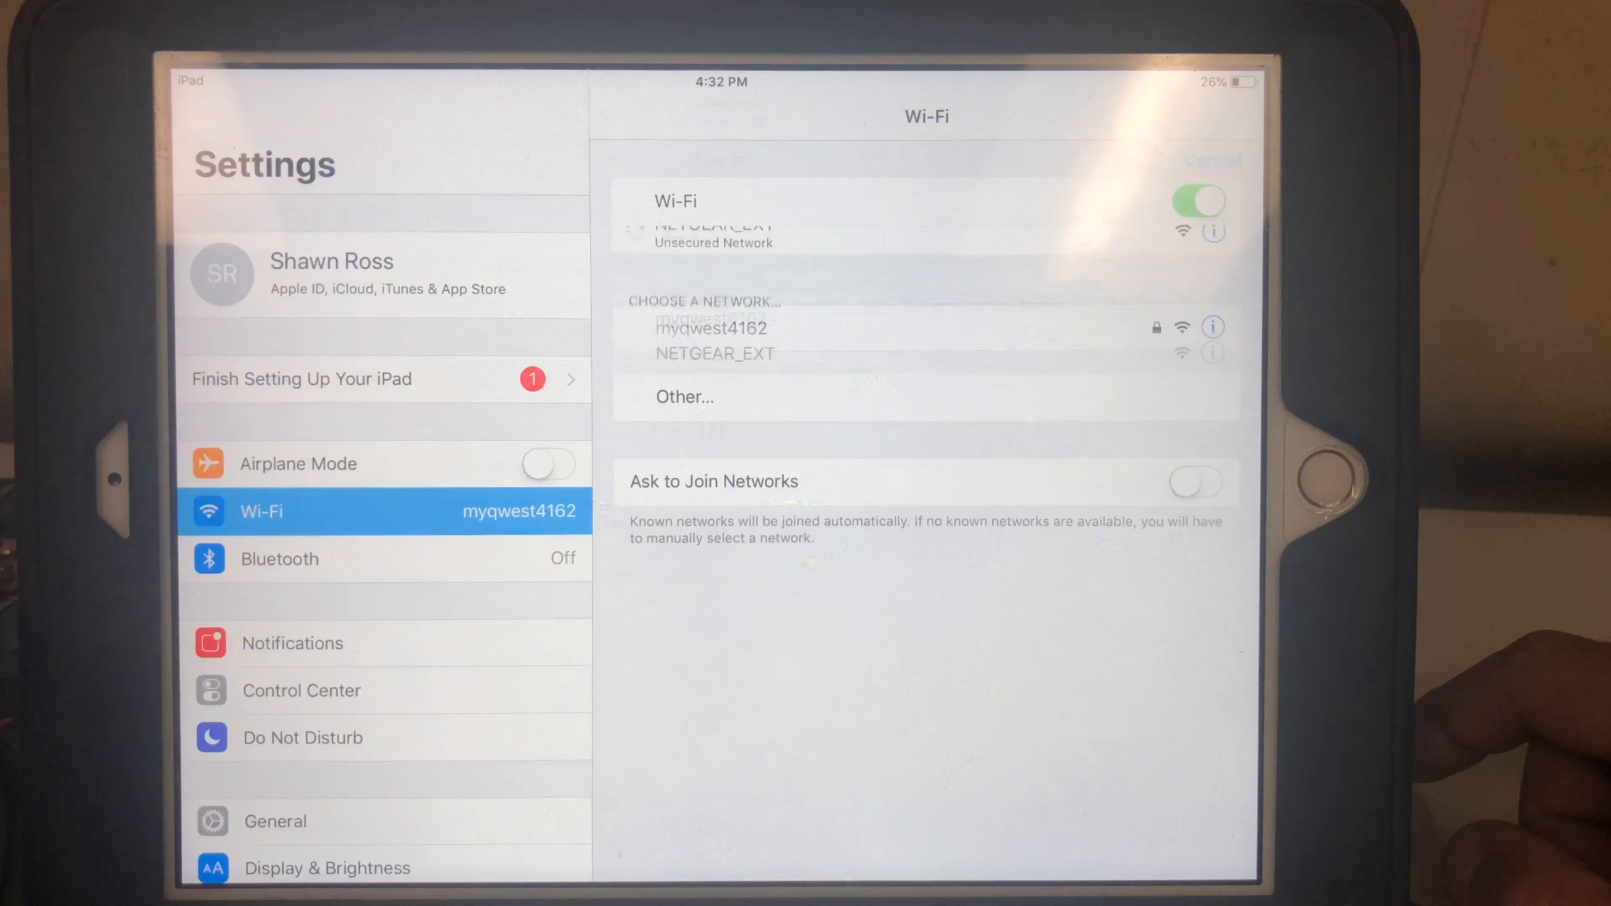
- Review the Wi-Fi networks in iOS Settings before returning to the home screen
click(711, 328)
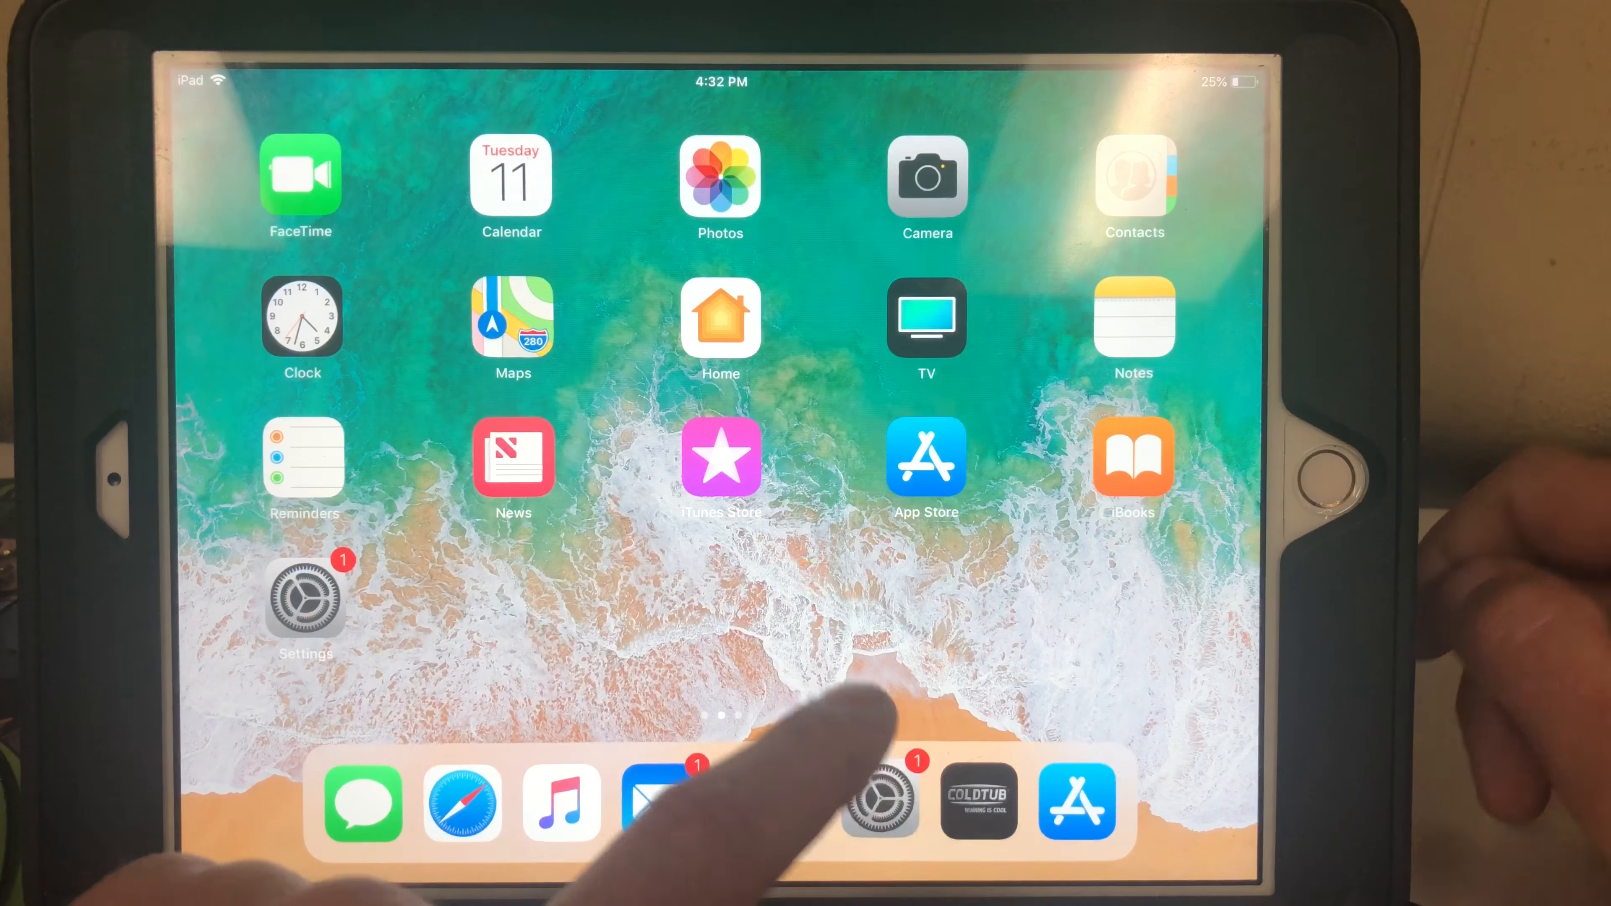
- Launch ColdTub and retry the connection until the tub control screen appears
click(976, 800)
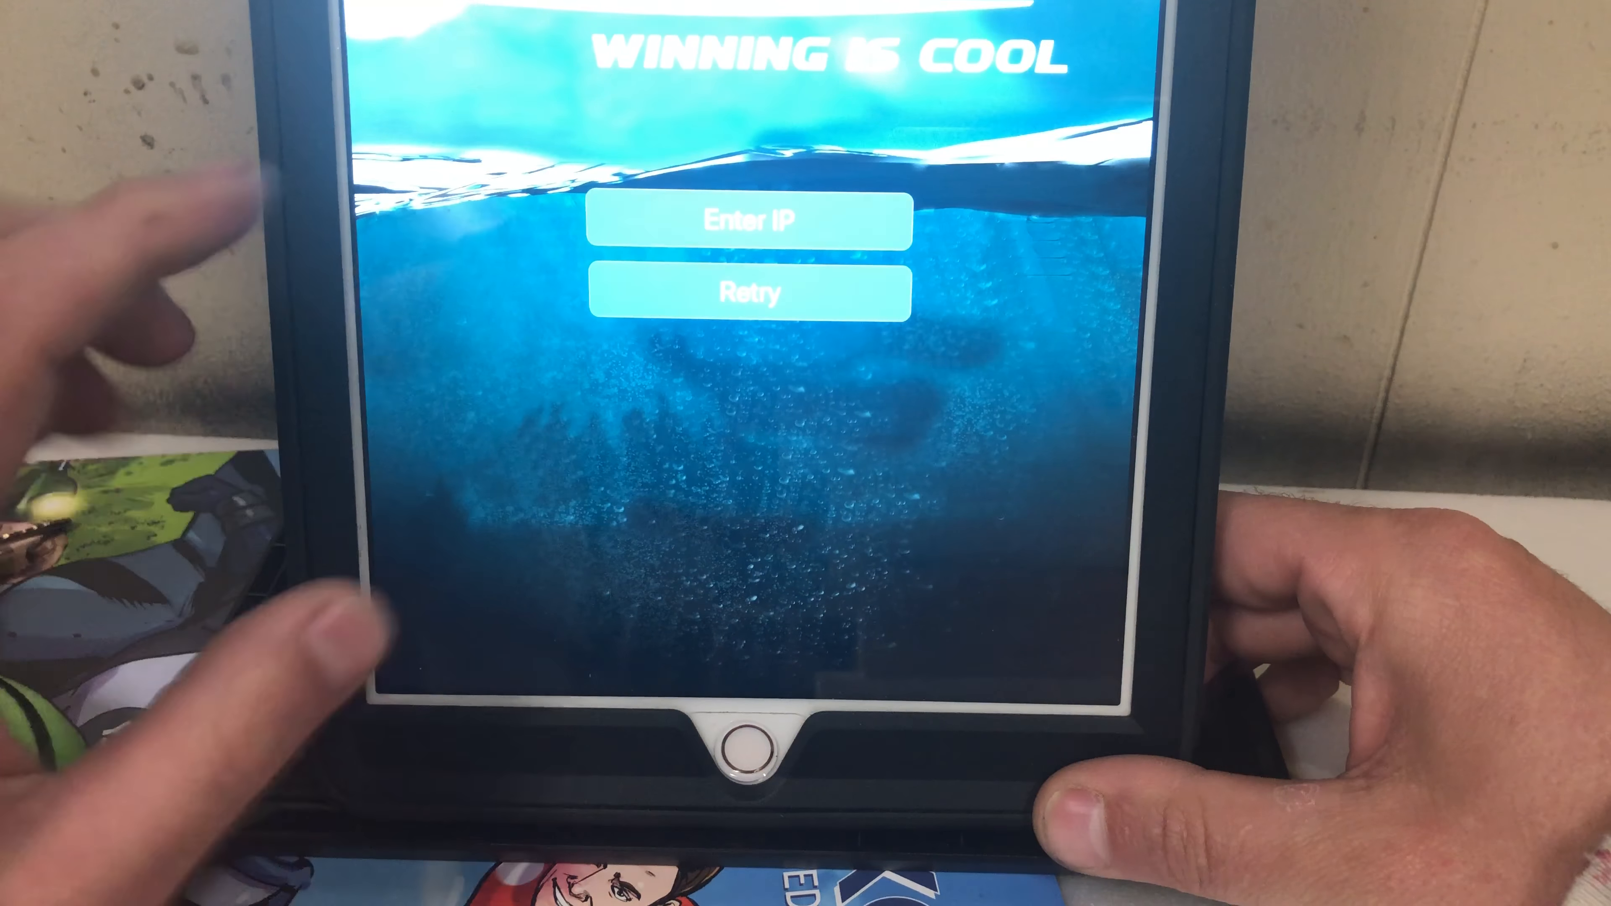
click(750, 219)
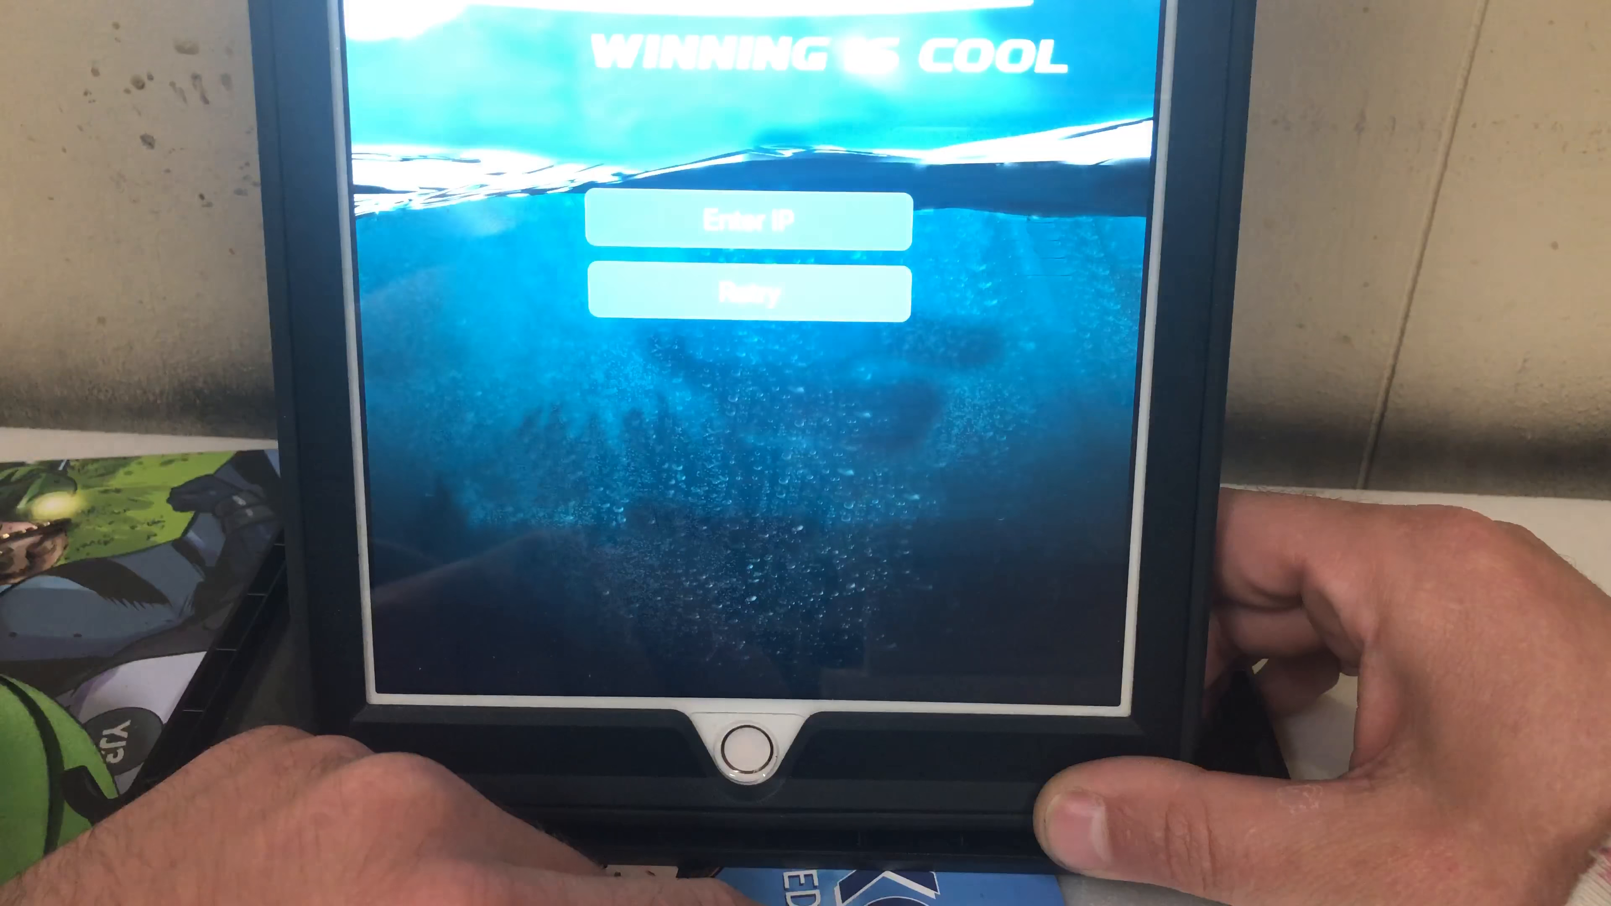
click(748, 220)
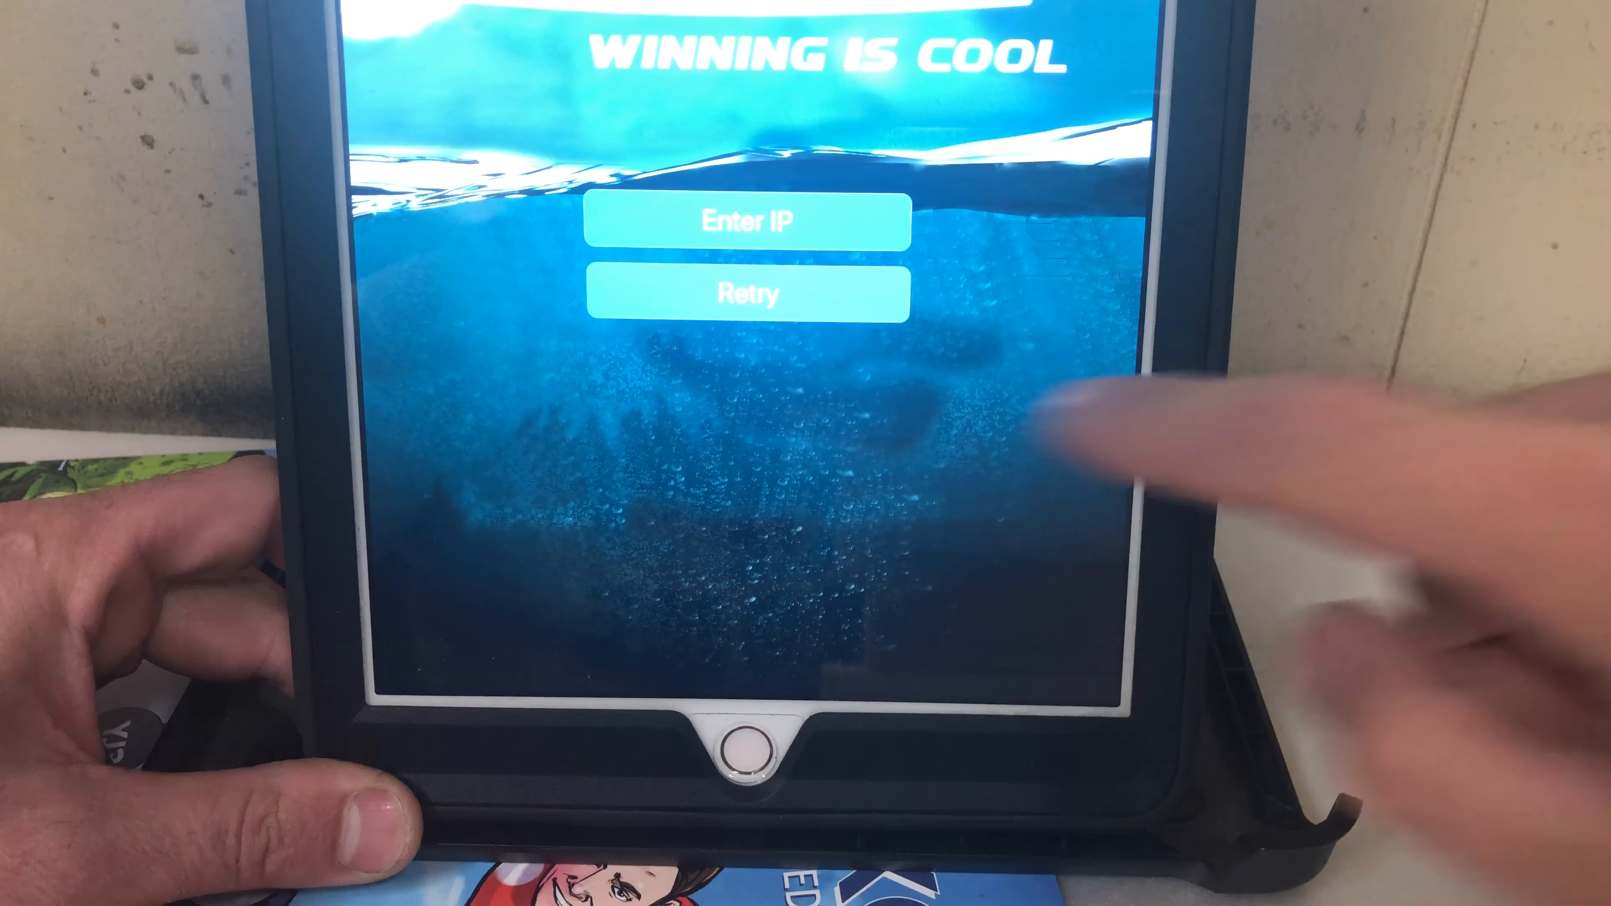
click(747, 222)
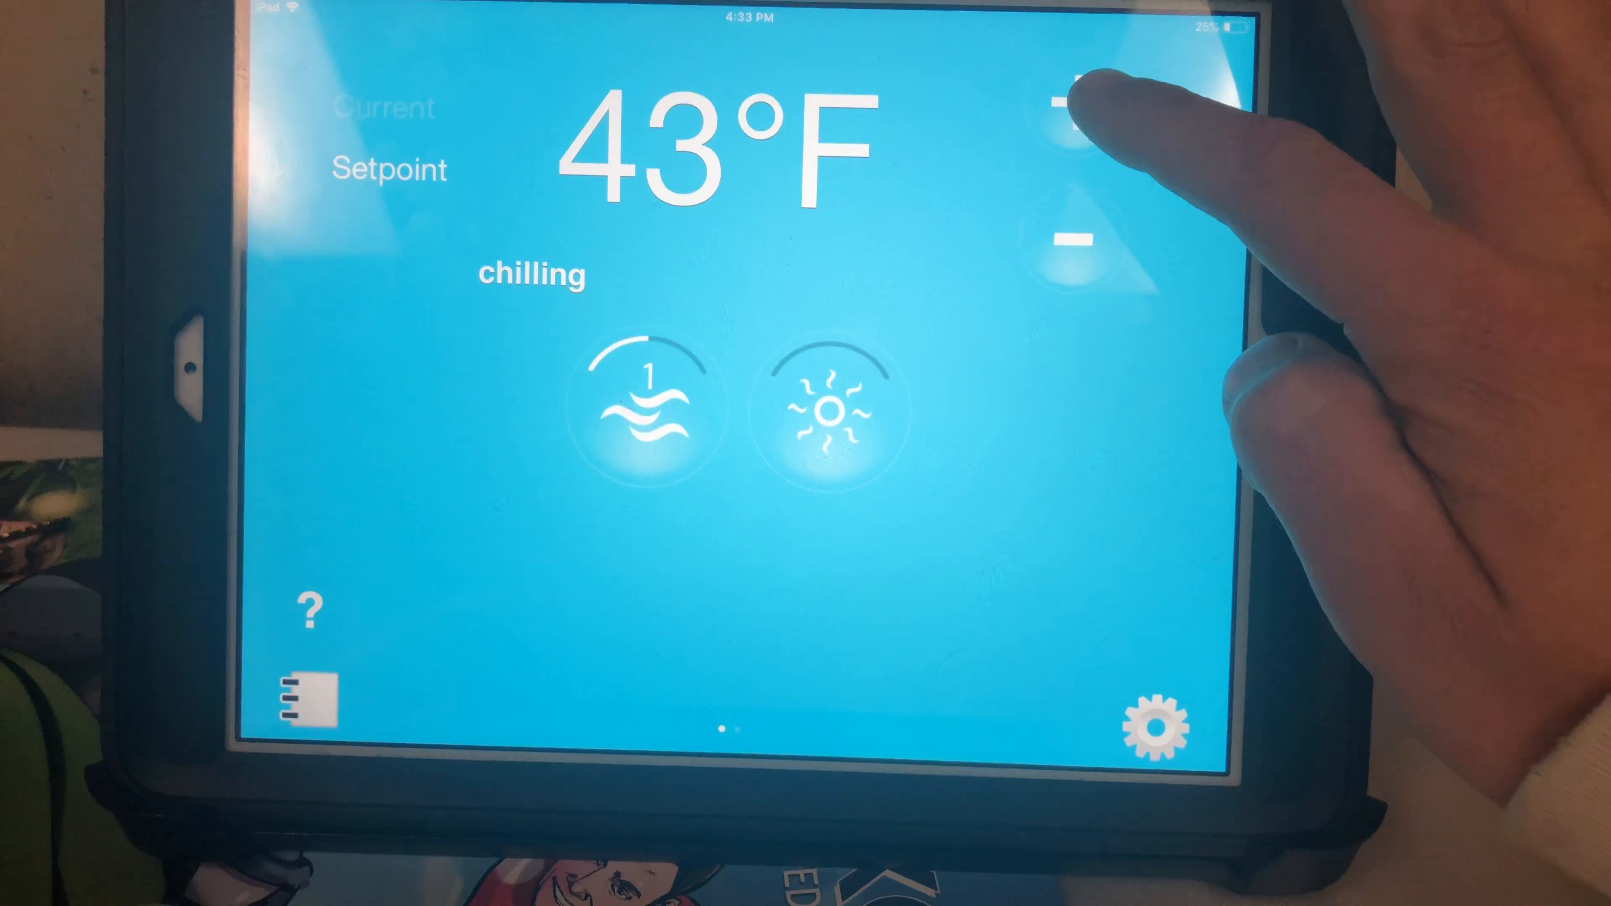
- Raise the setpoint, change the pump speed twice and toggle the light, then go to the tub settings
click(1072, 243)
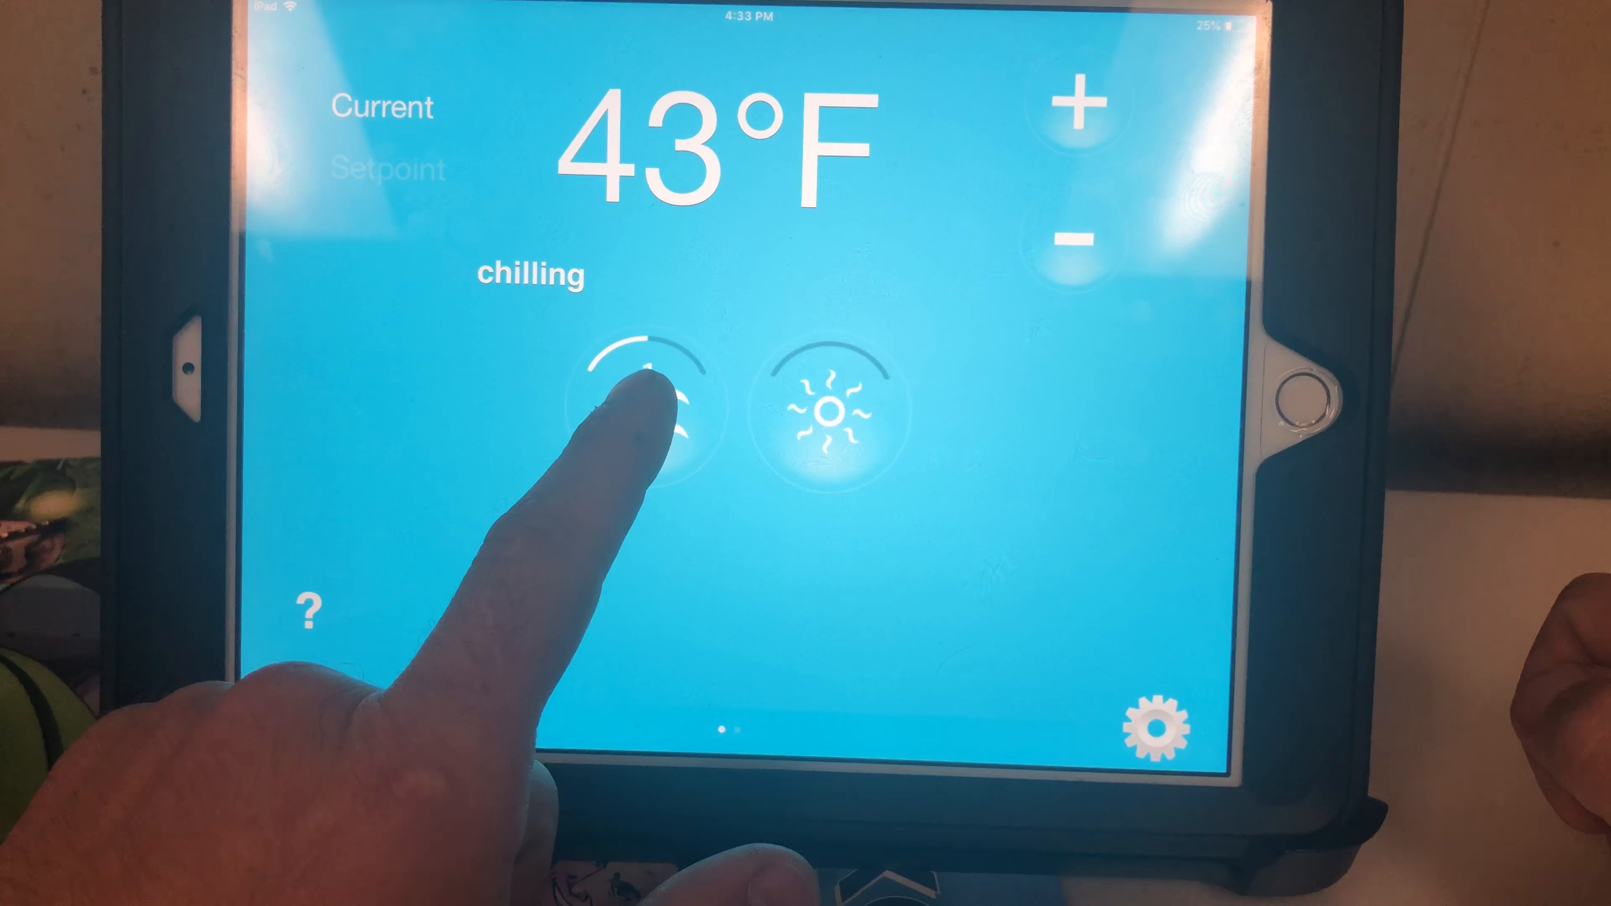
click(636, 401)
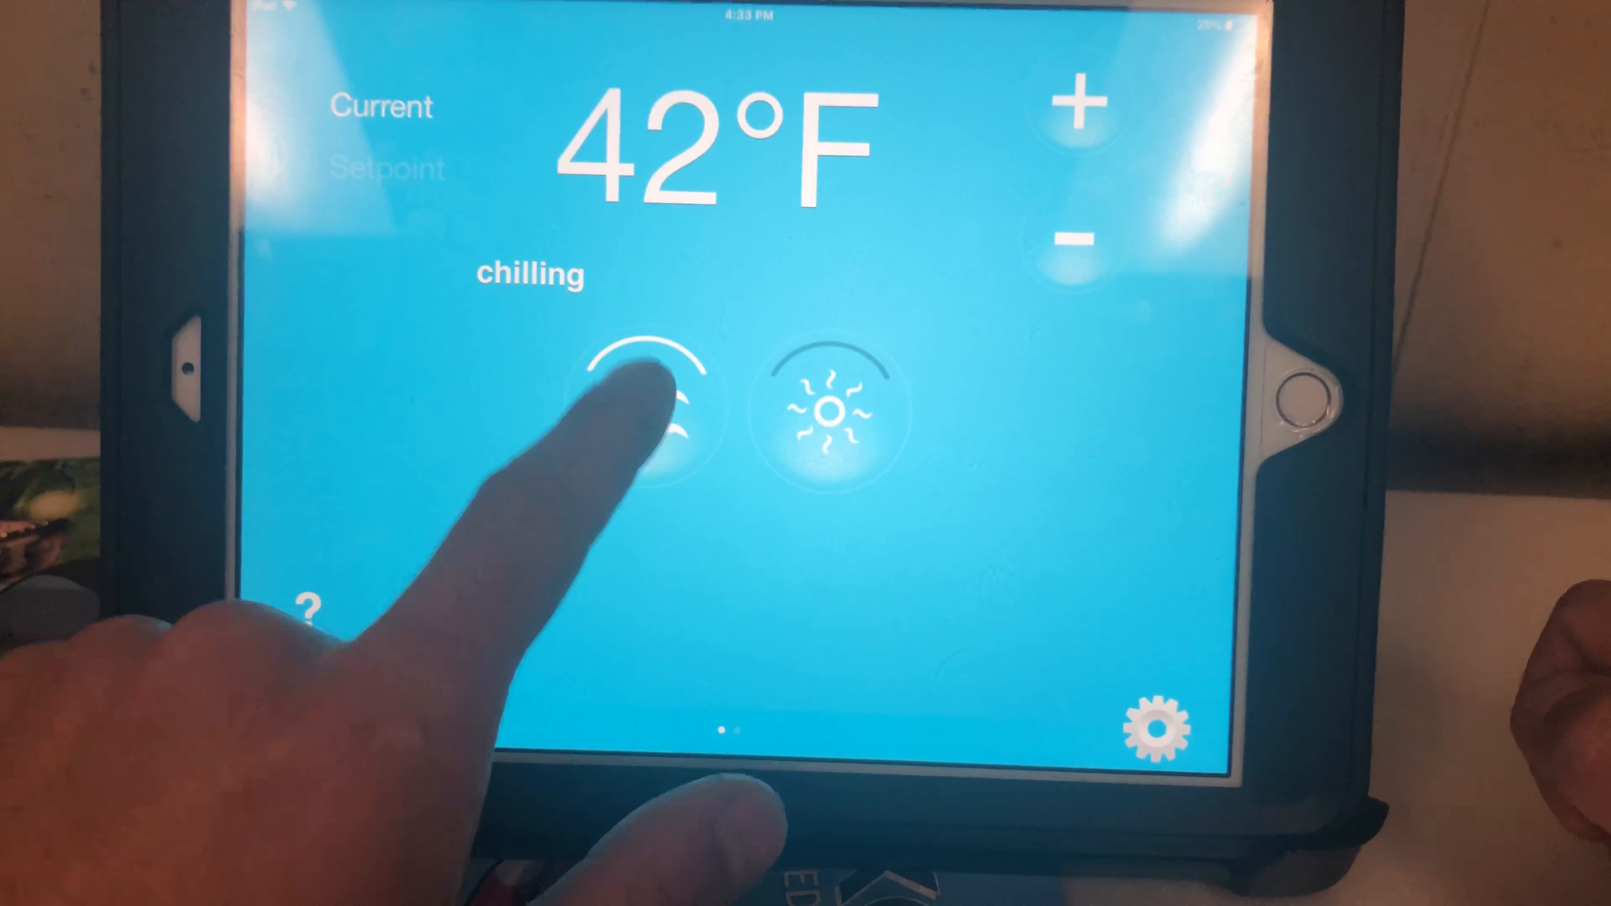
click(642, 411)
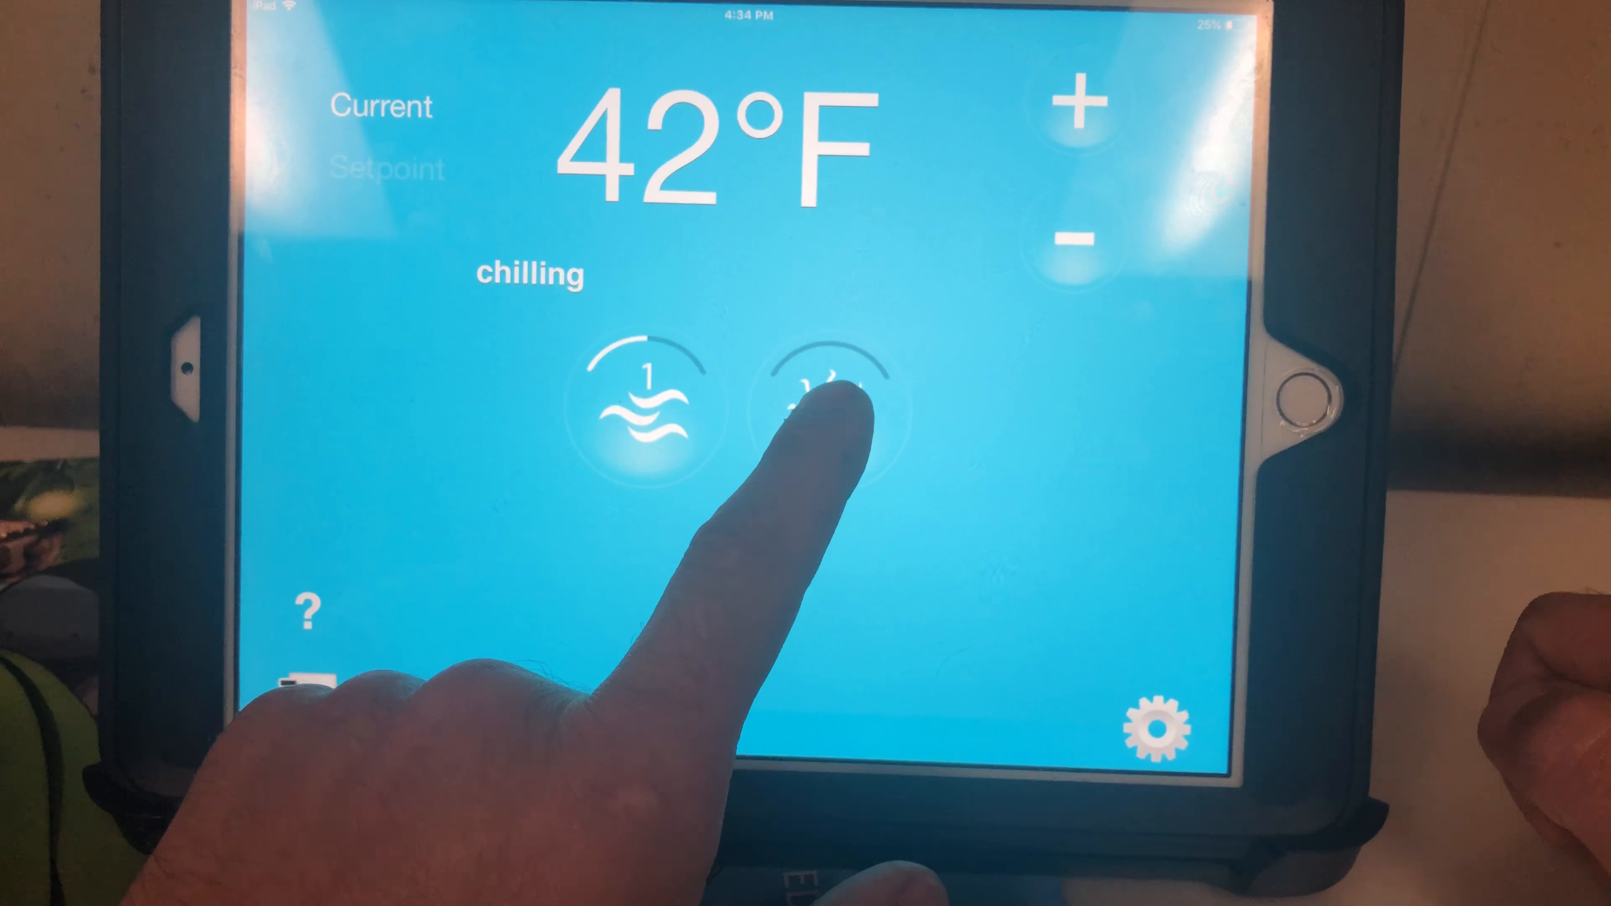
click(833, 411)
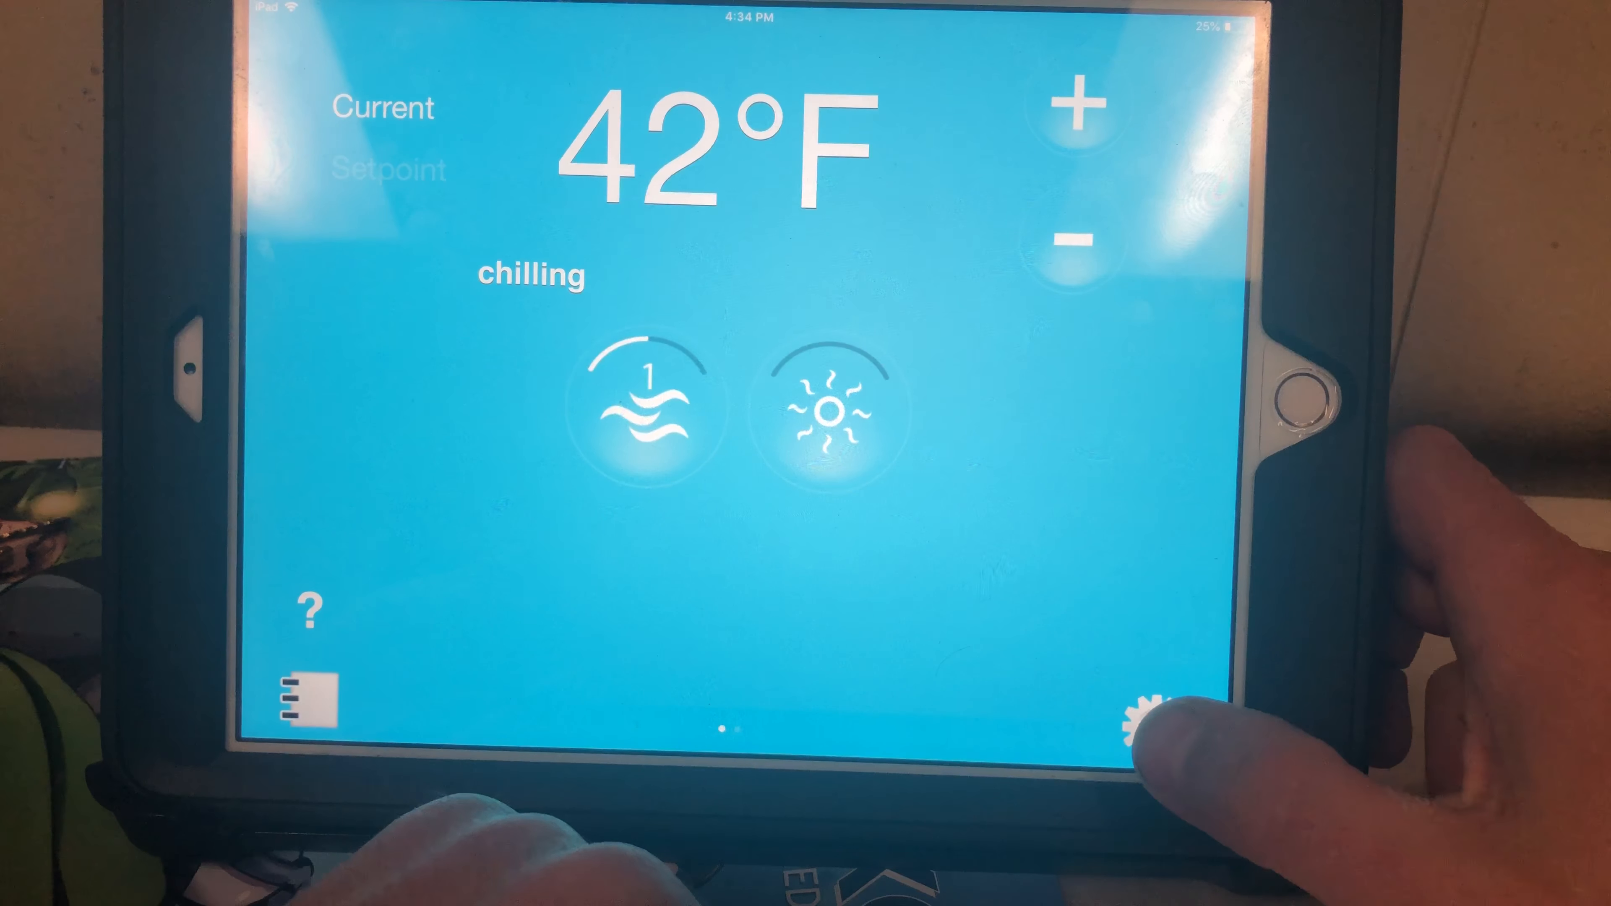
click(1135, 709)
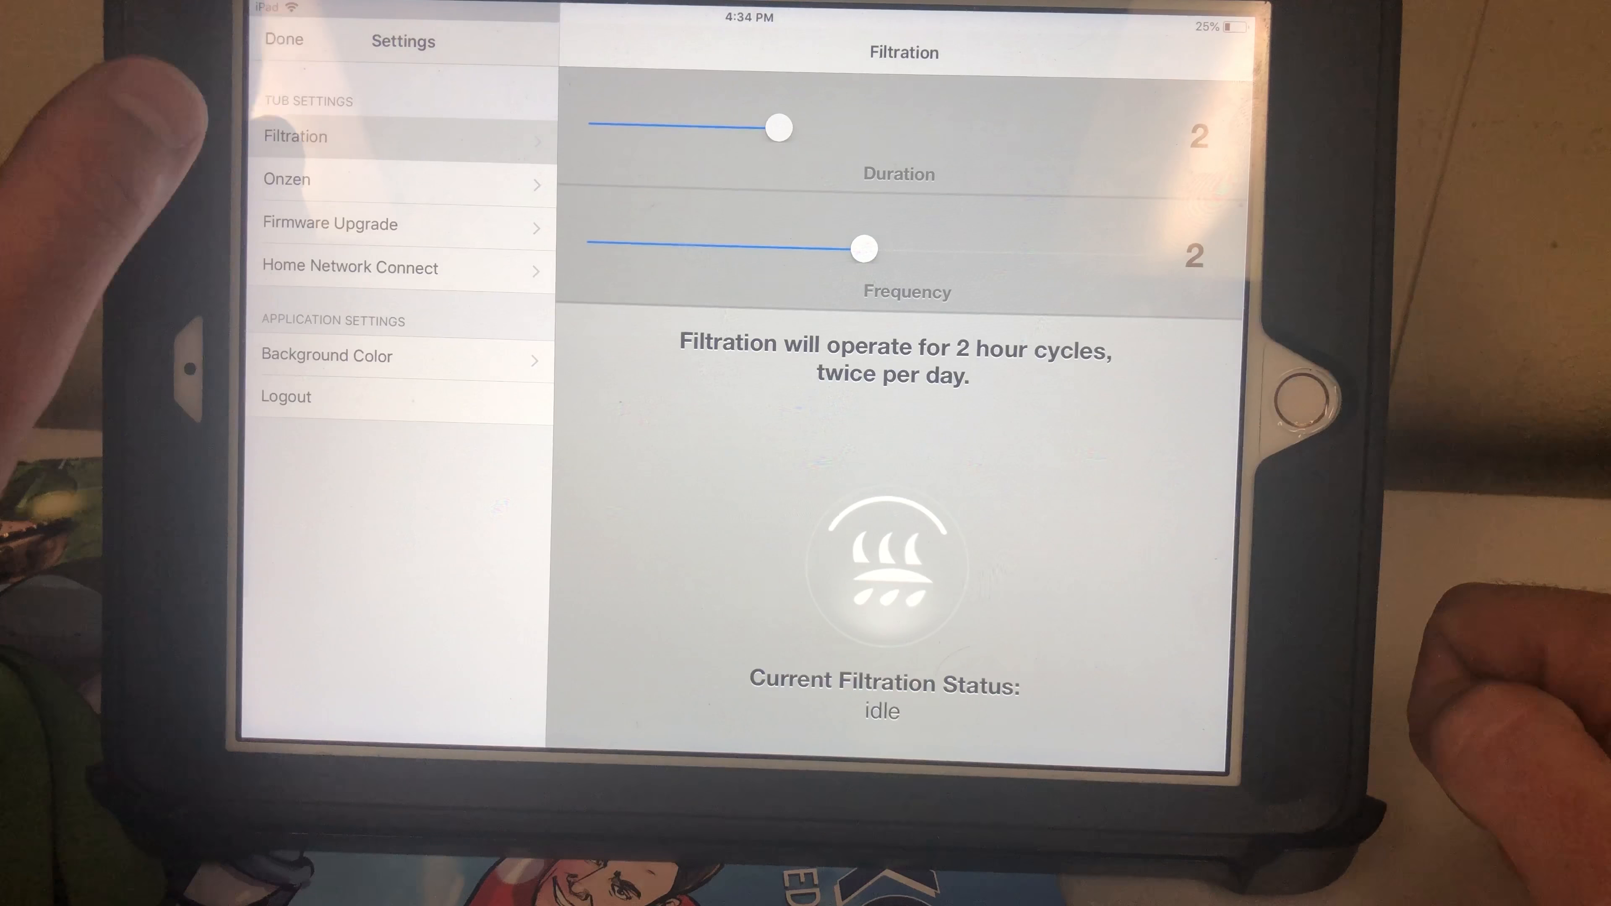
- Leave the settings and view the Quick Reference Card in the tub documents
click(283, 41)
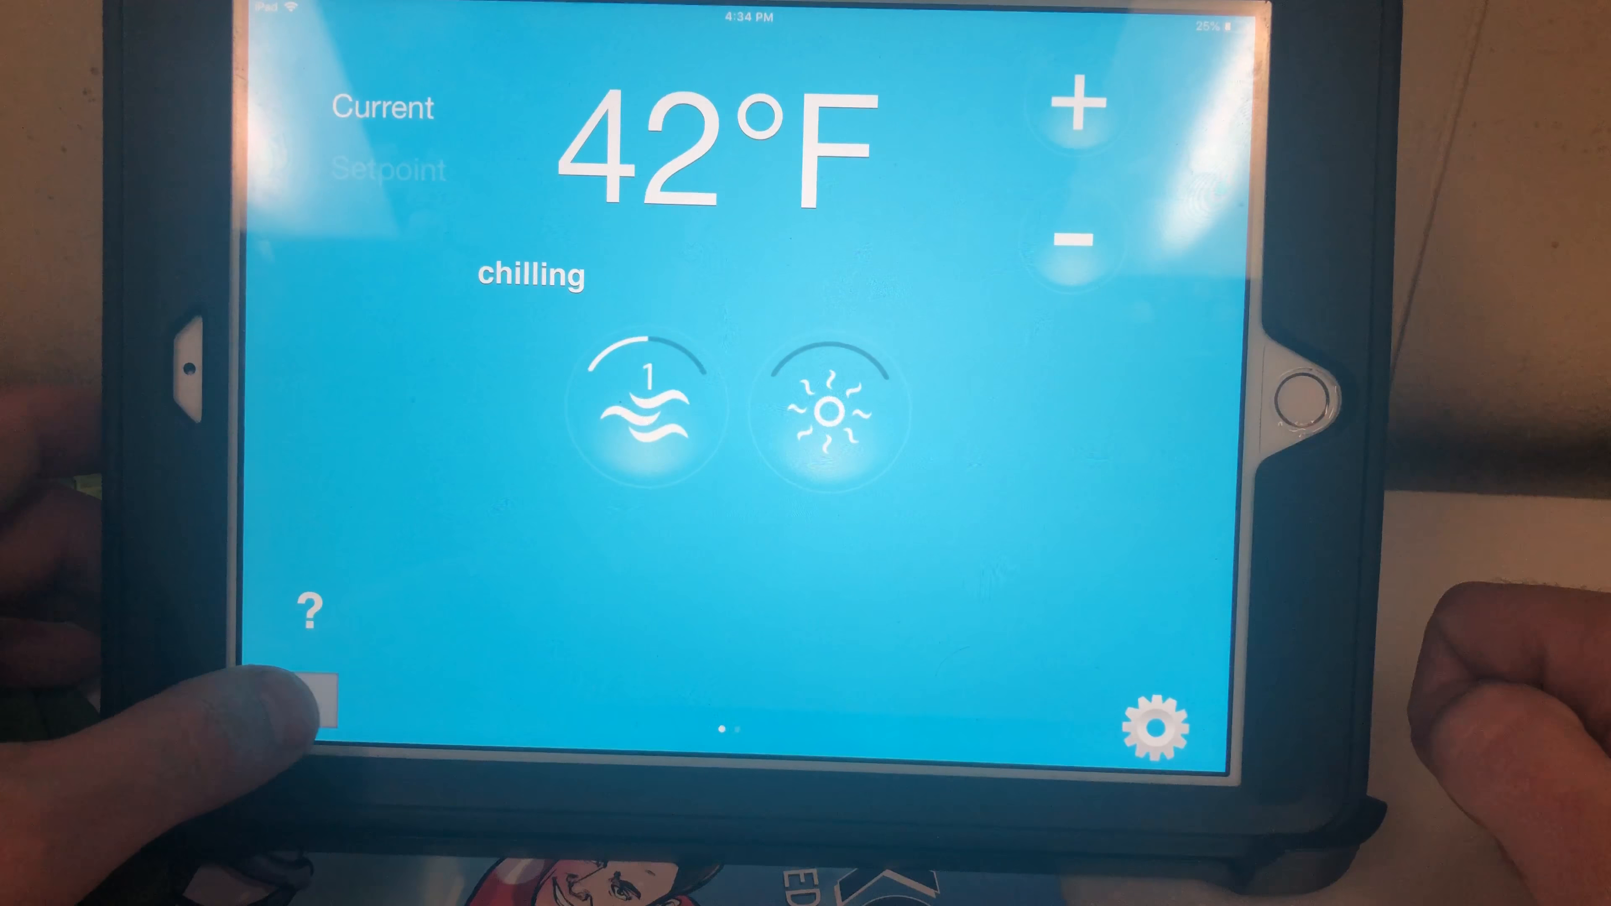
click(307, 609)
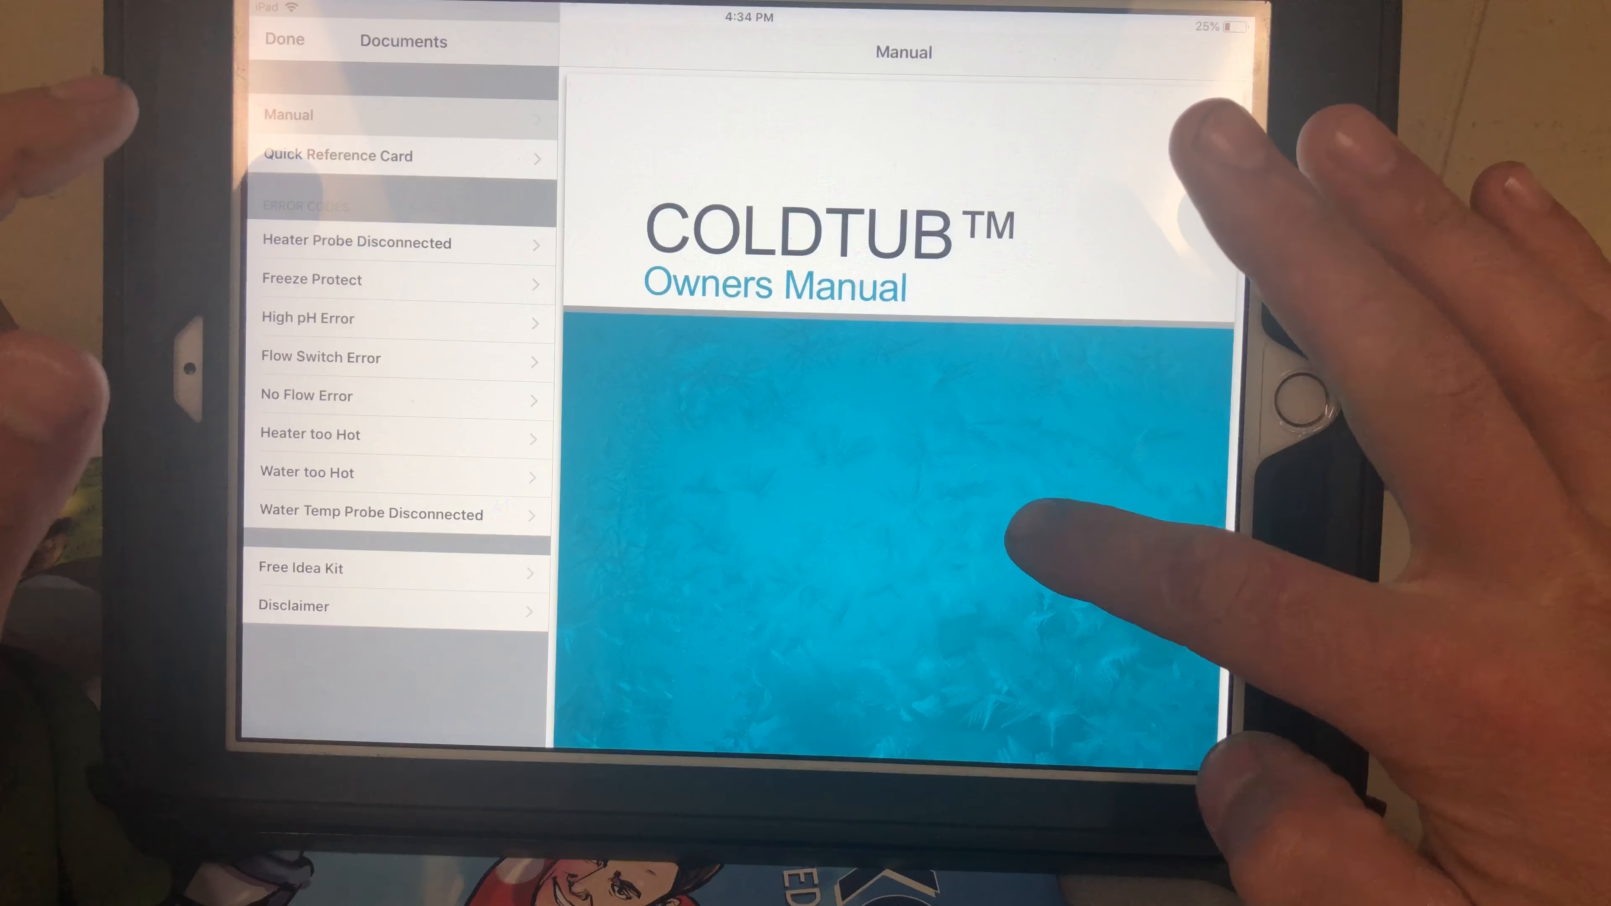
click(338, 155)
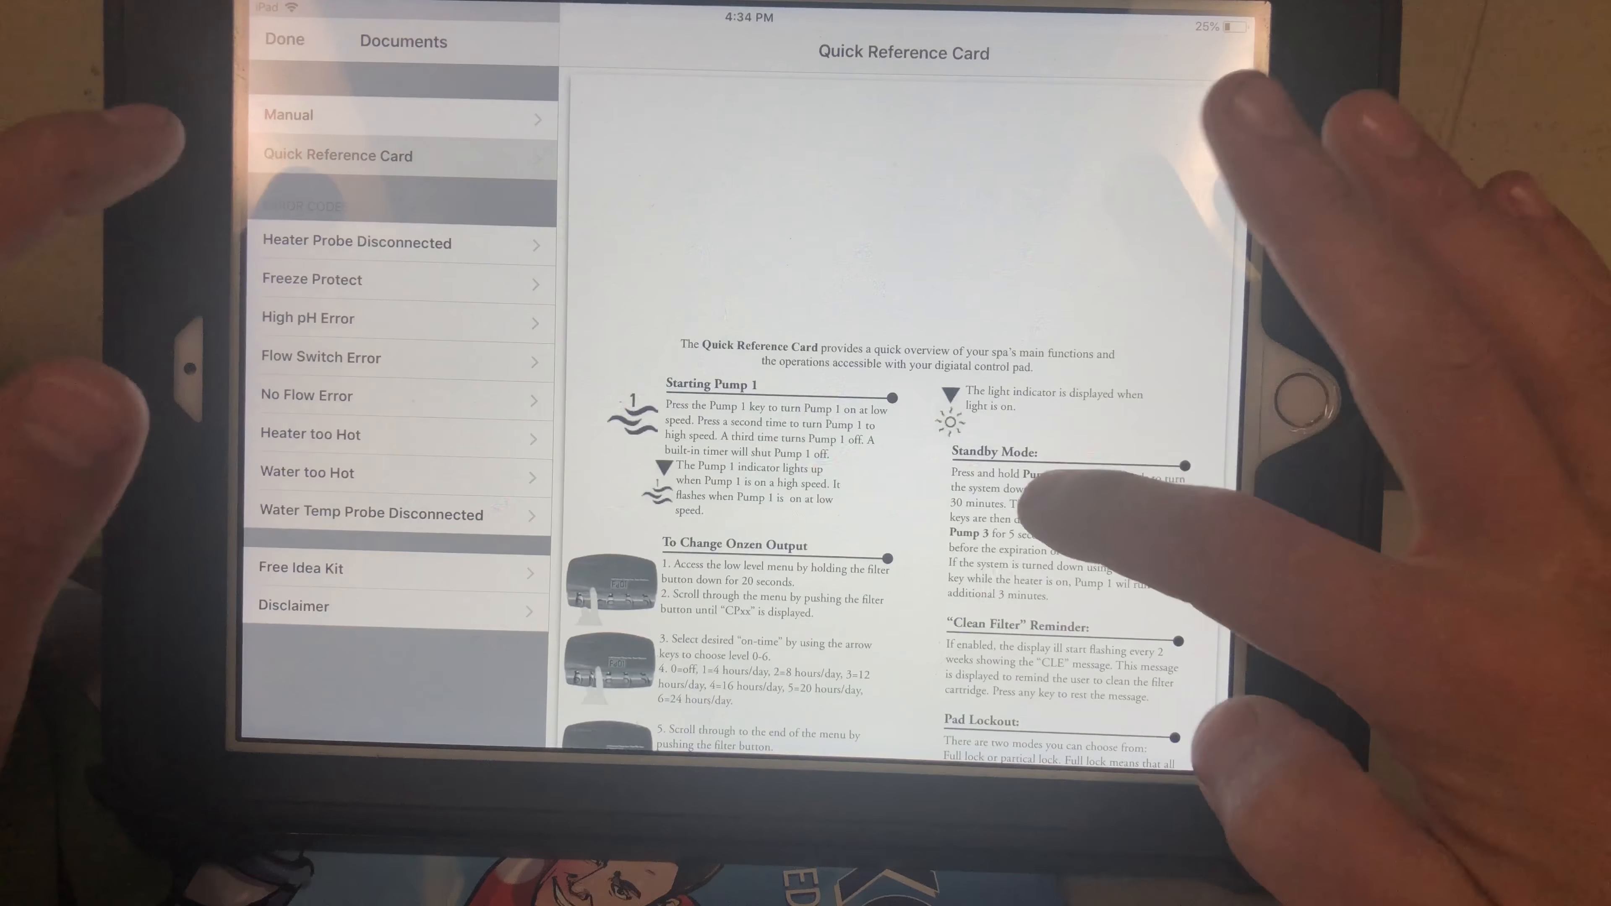